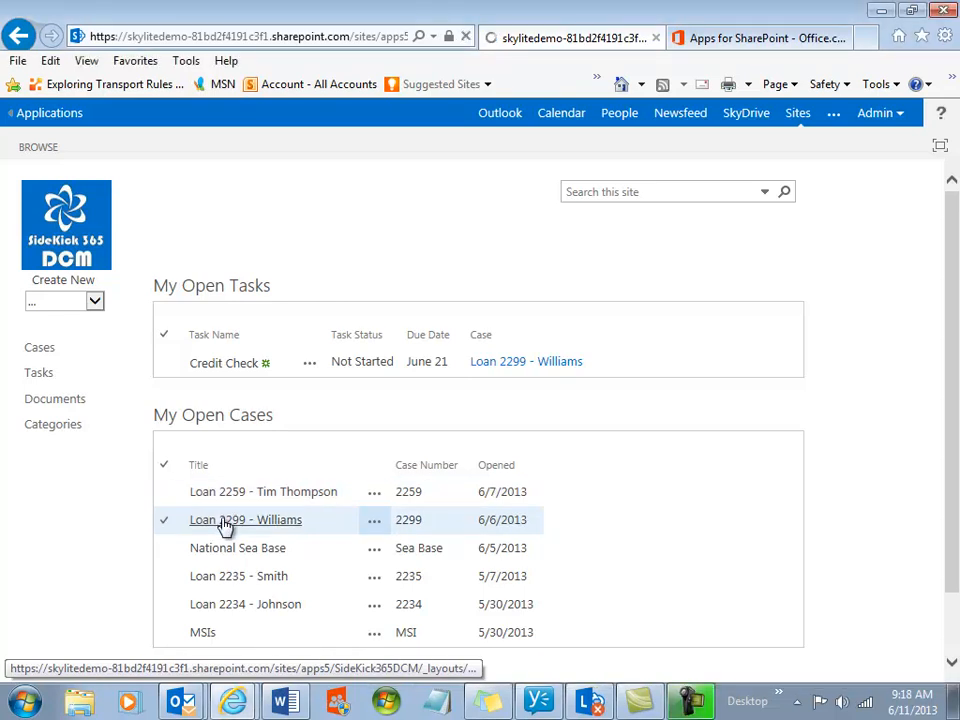
pyautogui.click(244, 520)
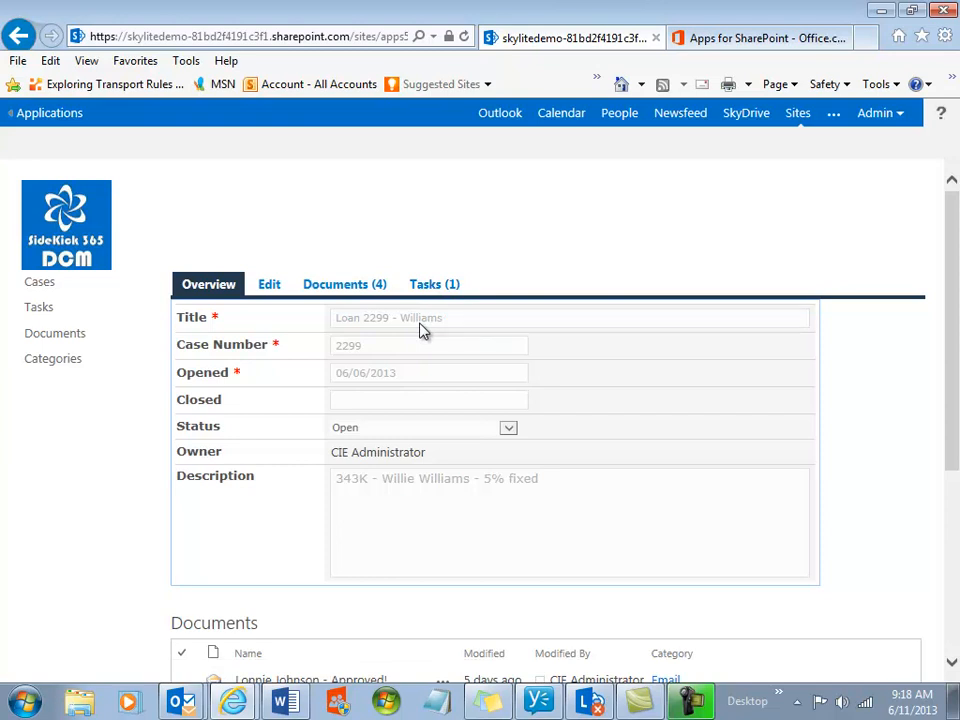
pyautogui.scroll(-3)
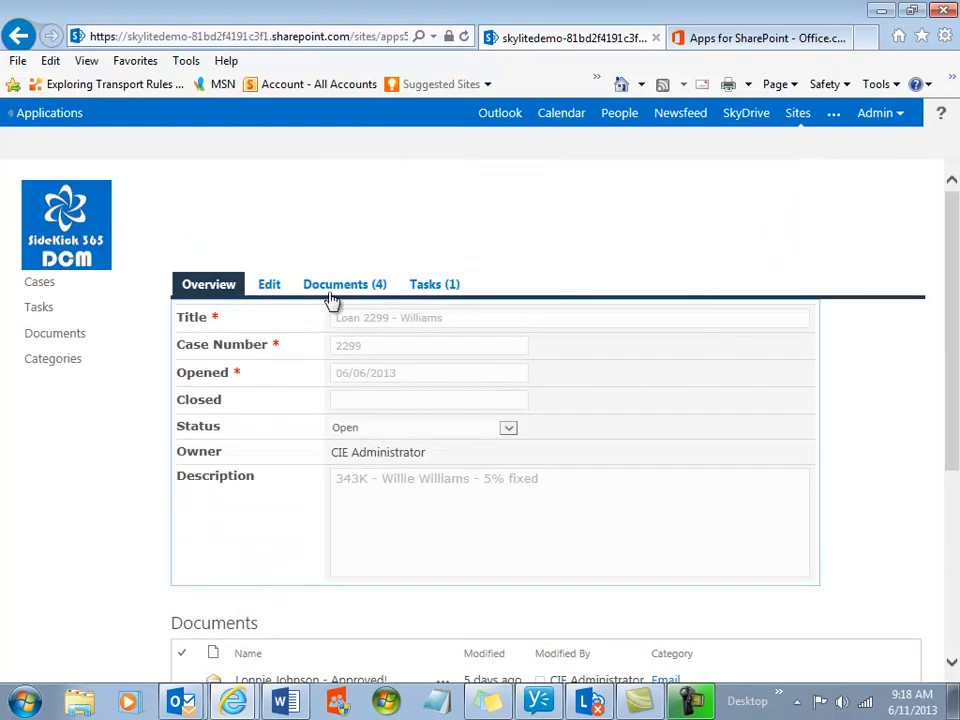
# Show the case's four documents and dismiss the Name column sort menu.
pyautogui.click(344, 284)
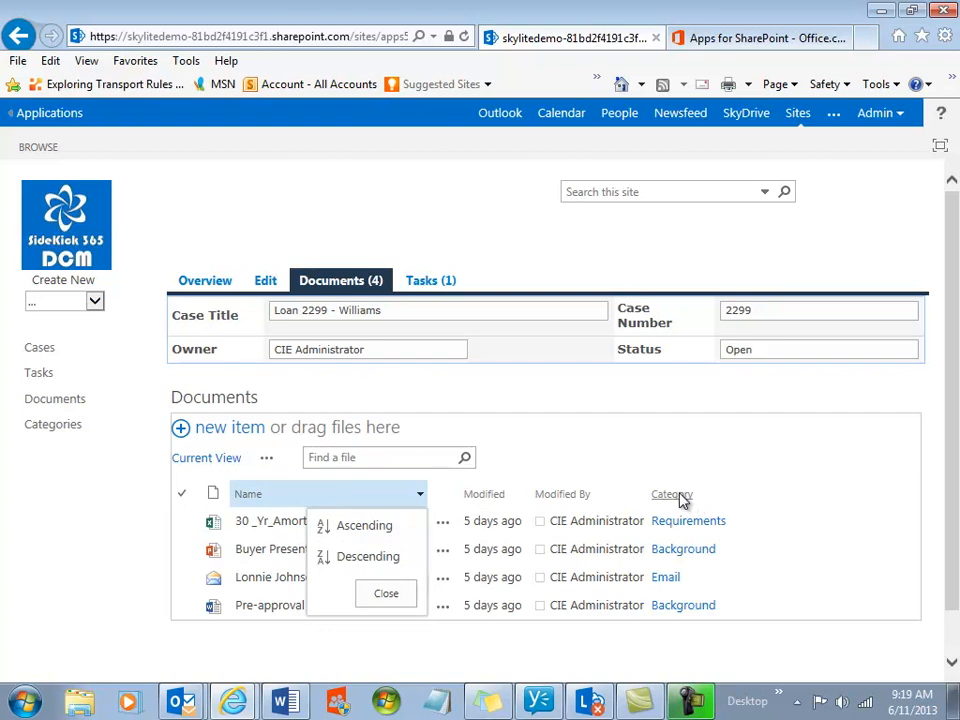
pyautogui.click(384, 592)
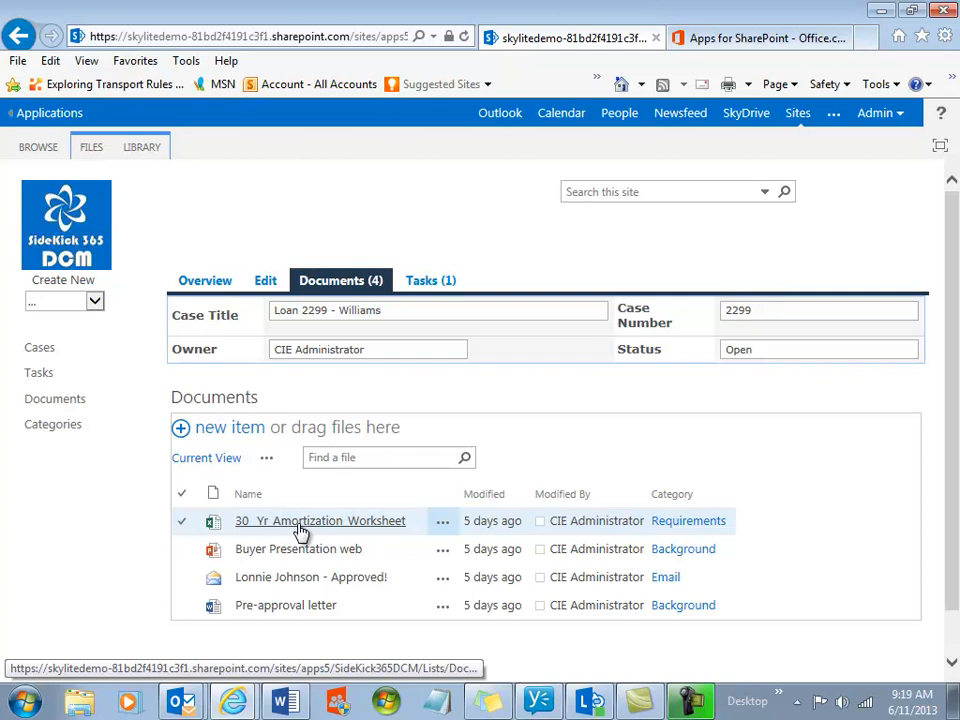
pyautogui.moveTo(292, 540)
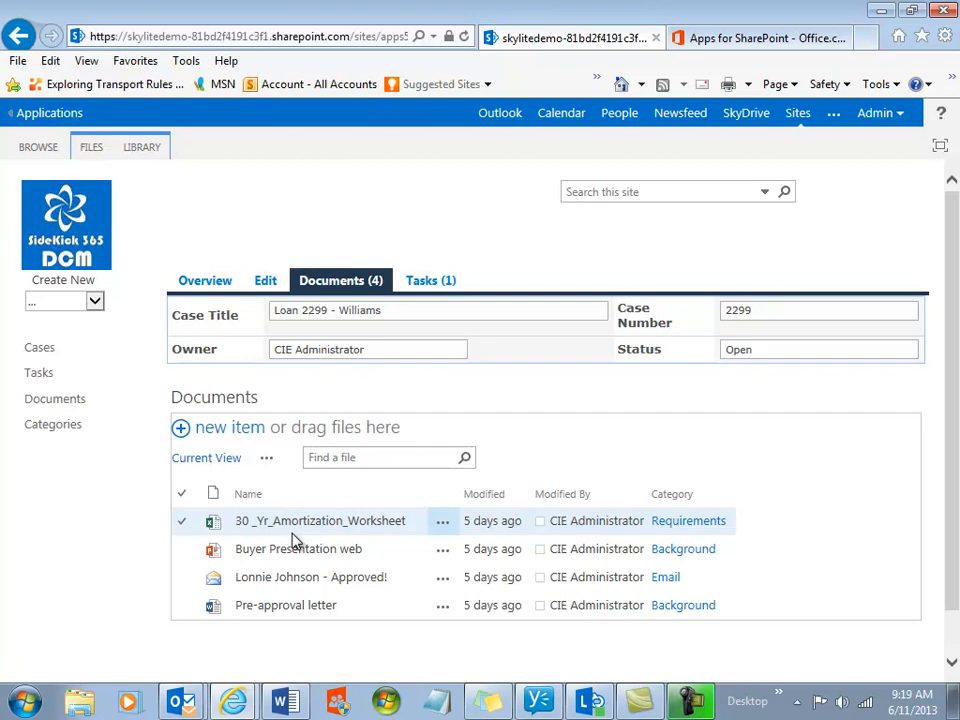
pyautogui.moveTo(210, 538)
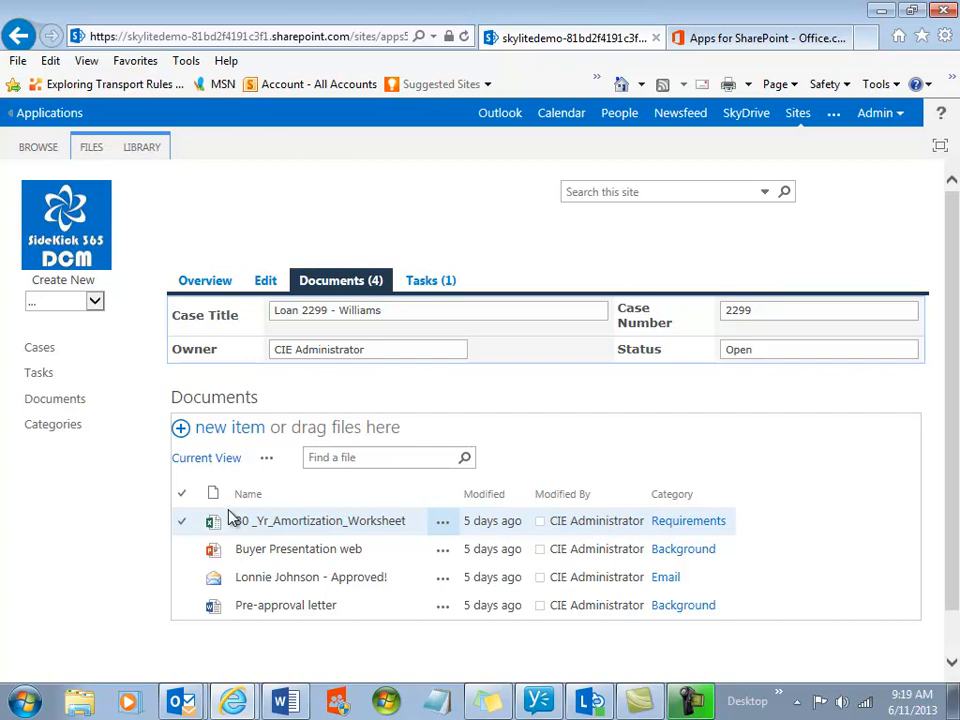
pyautogui.moveTo(148, 536)
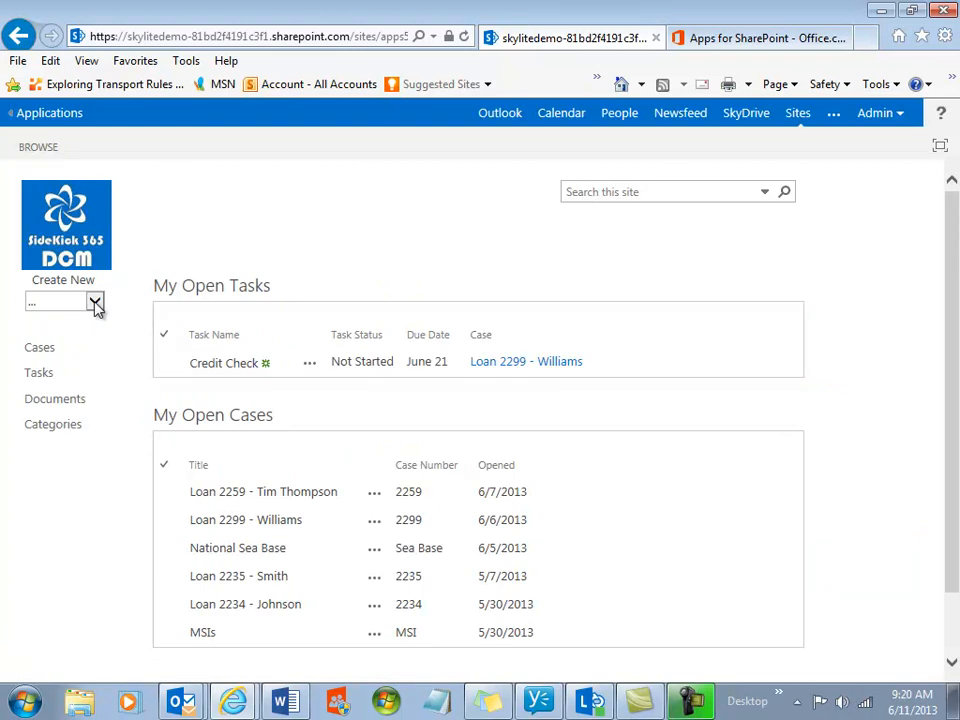
# Start a new case titled '2289 - Jones' with case number 2289.
pyautogui.click(96, 302)
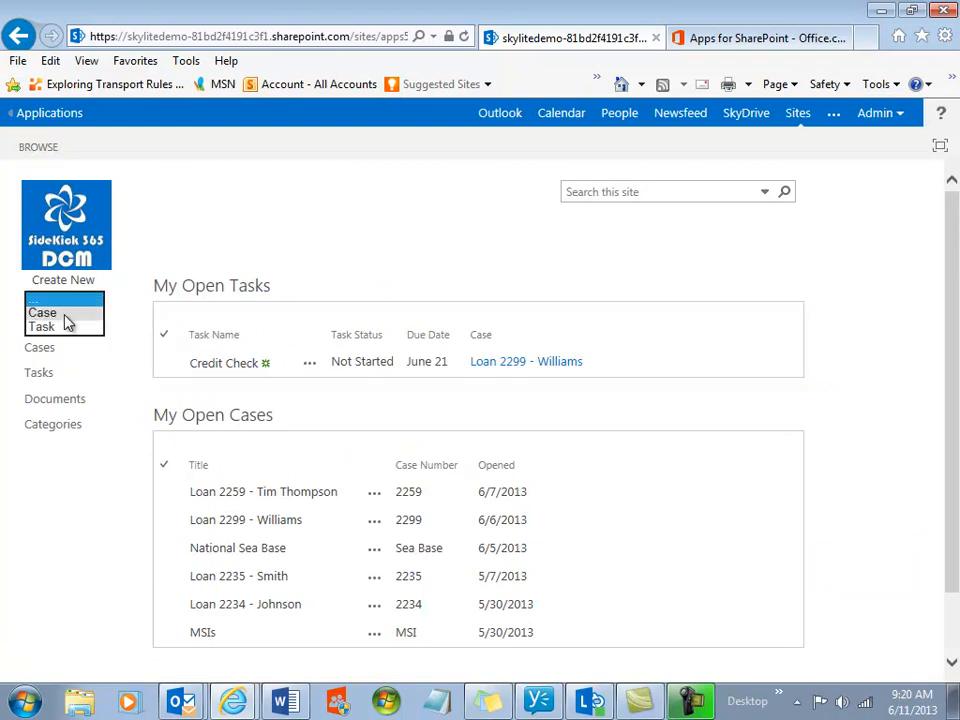
pyautogui.click(42, 312)
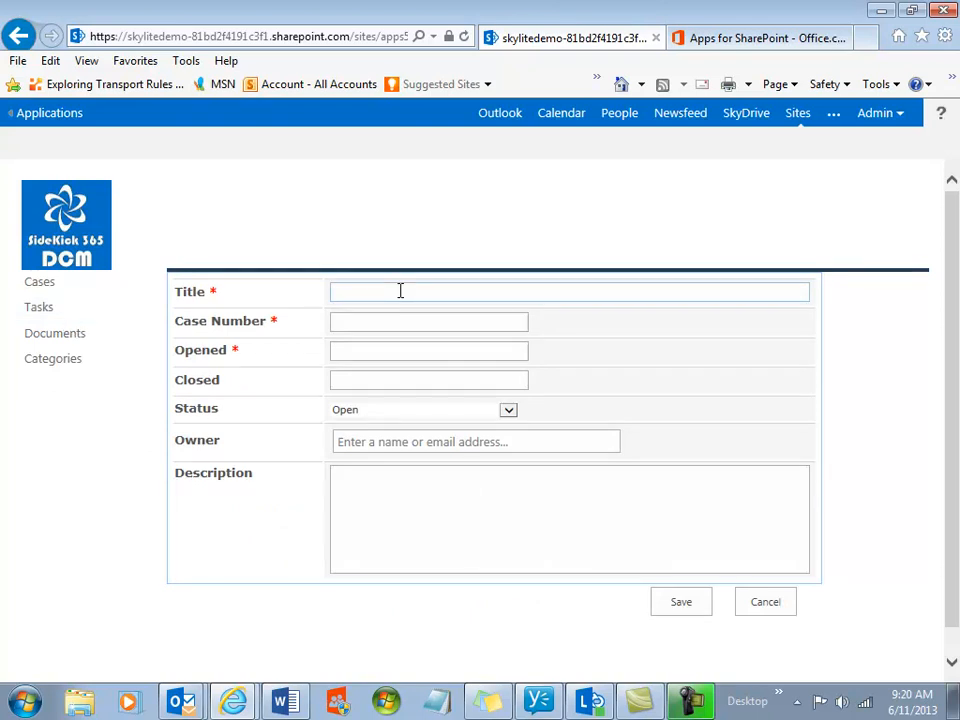
pyautogui.write('2289')
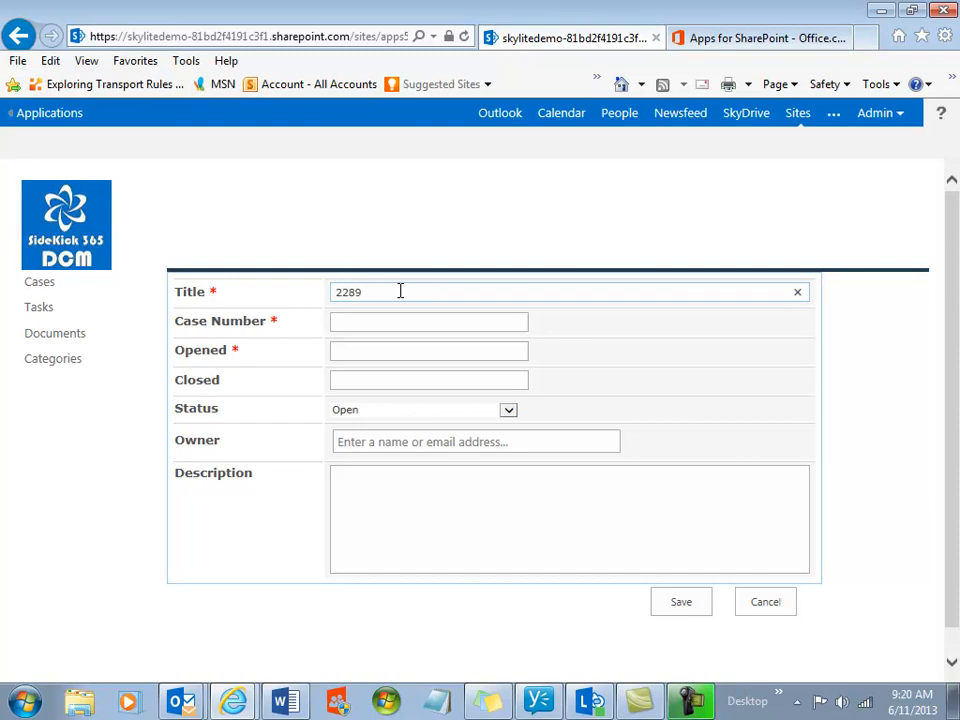
pyautogui.write('- Jone')
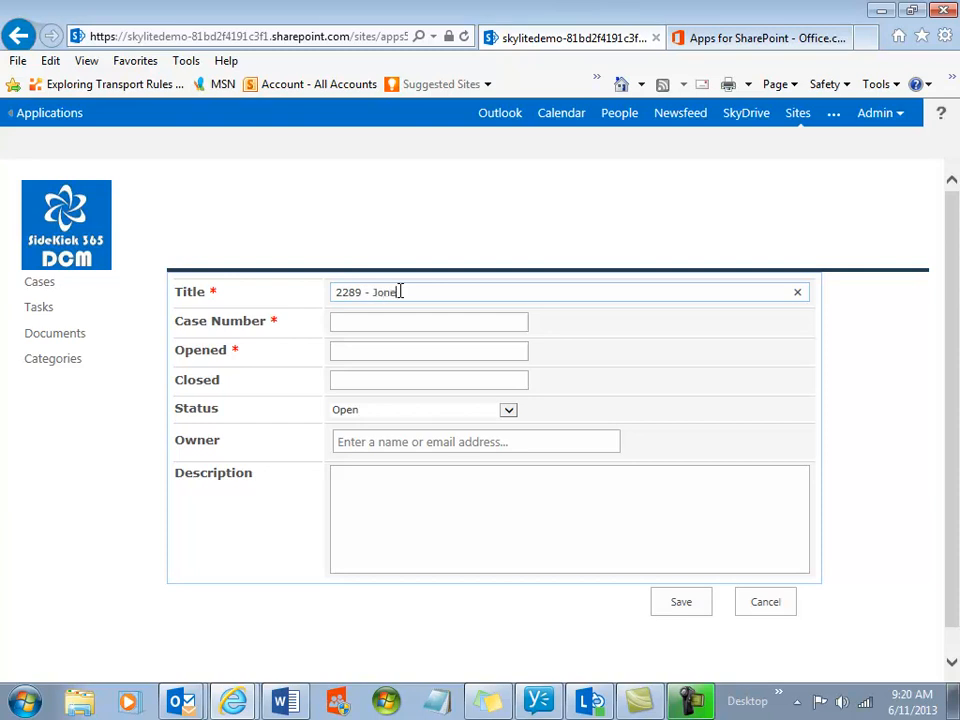
pyautogui.click(428, 320)
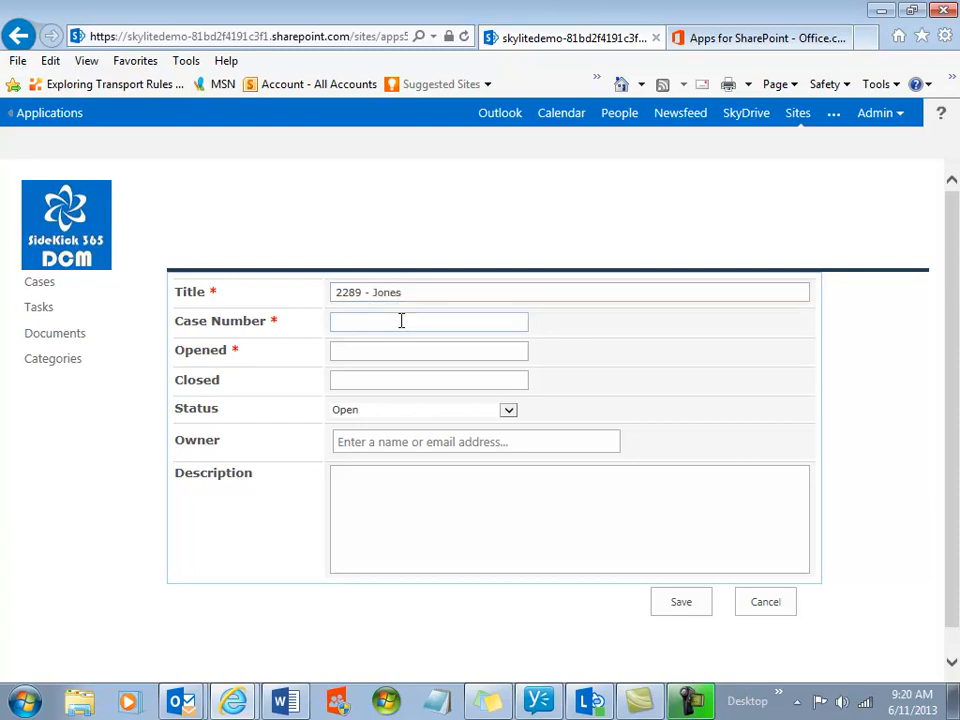
pyautogui.write('2289')
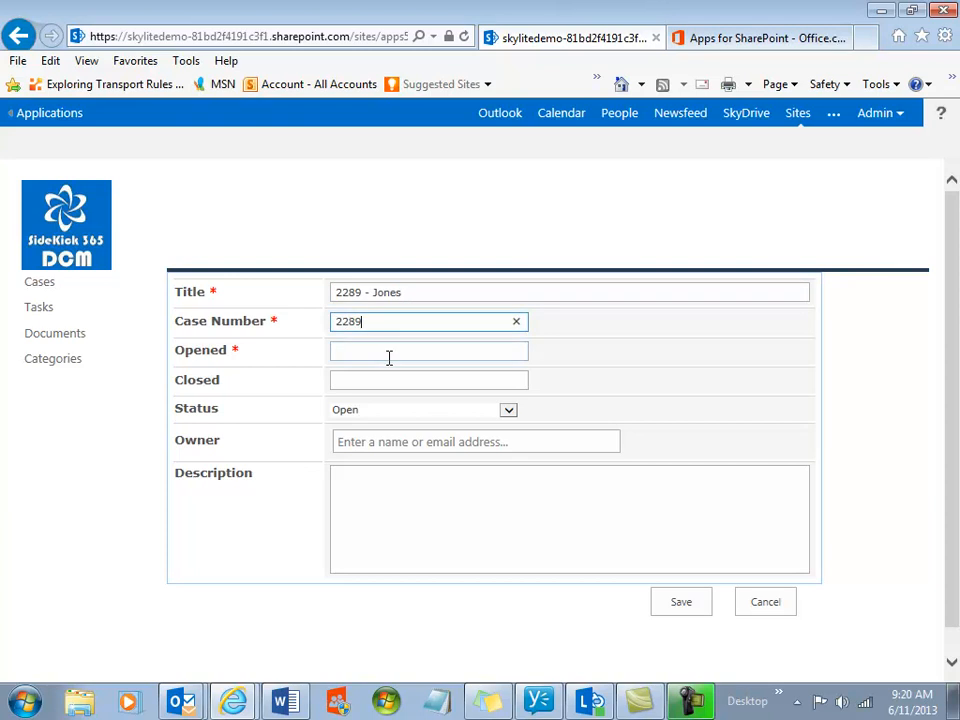
# Set opened date 06/19/2013, owner CIE Administrator and description 'Loan File for Mr Jones'.
pyautogui.click(428, 350)
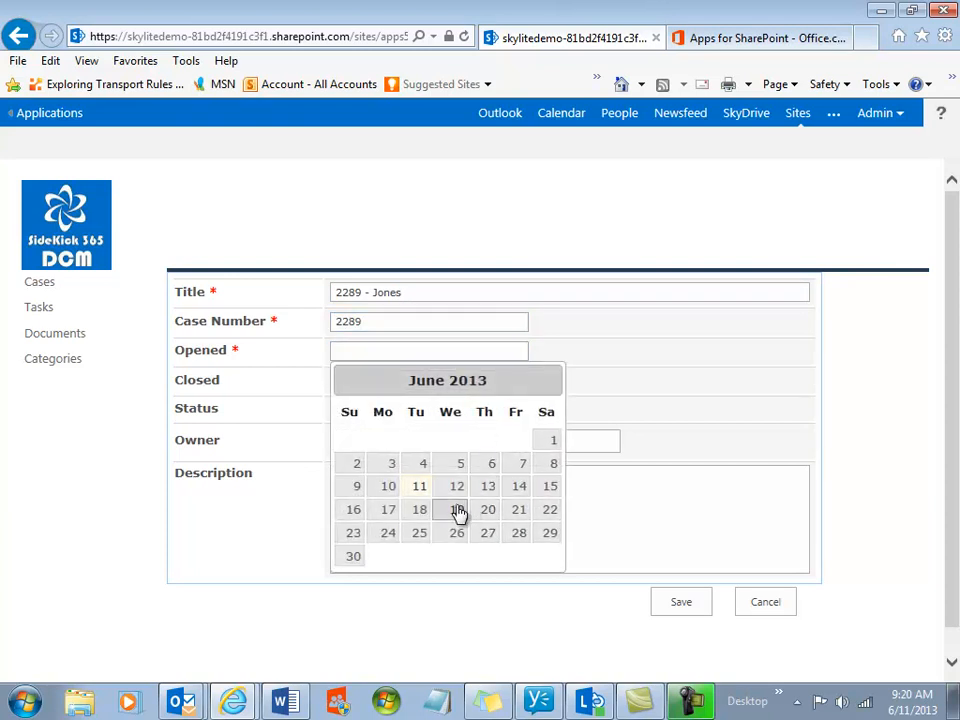
pyautogui.click(456, 510)
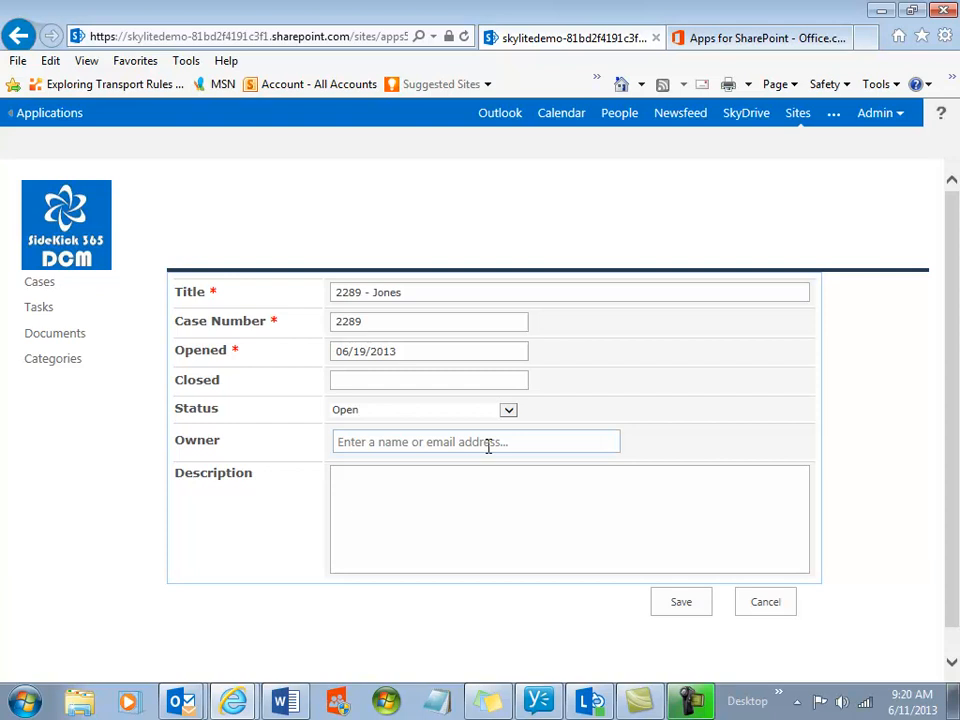
pyautogui.click(476, 442)
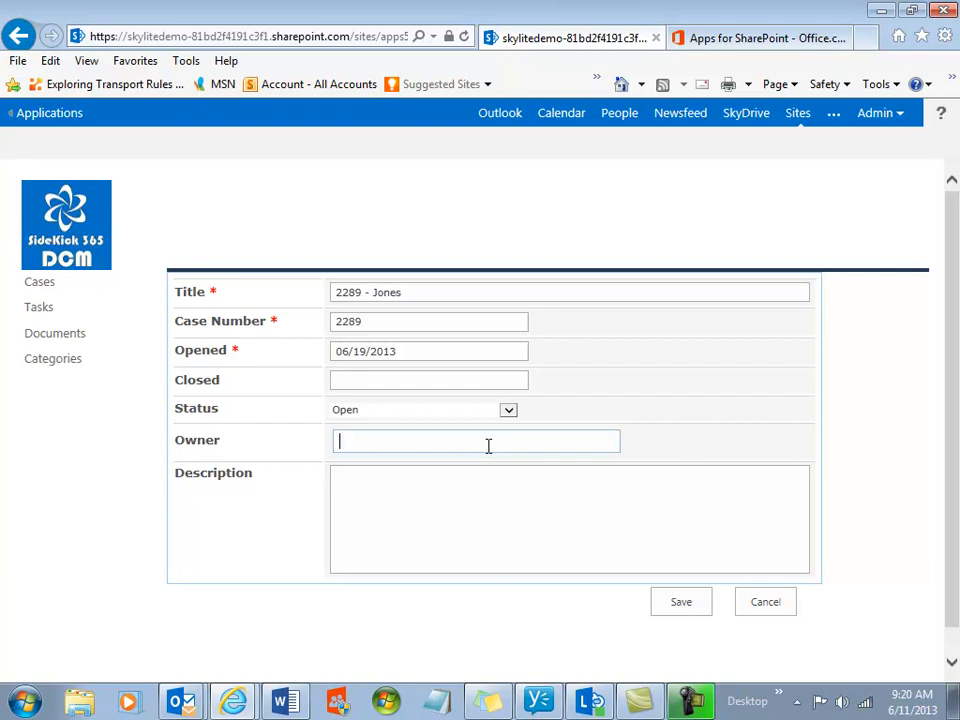
pyautogui.write('admi')
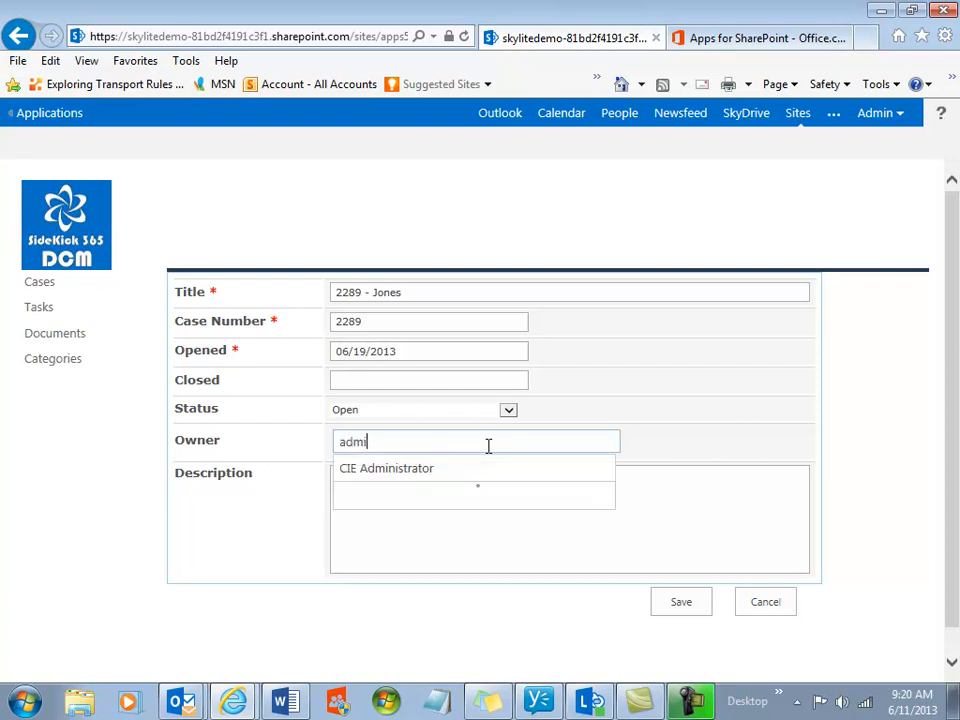
pyautogui.click(386, 468)
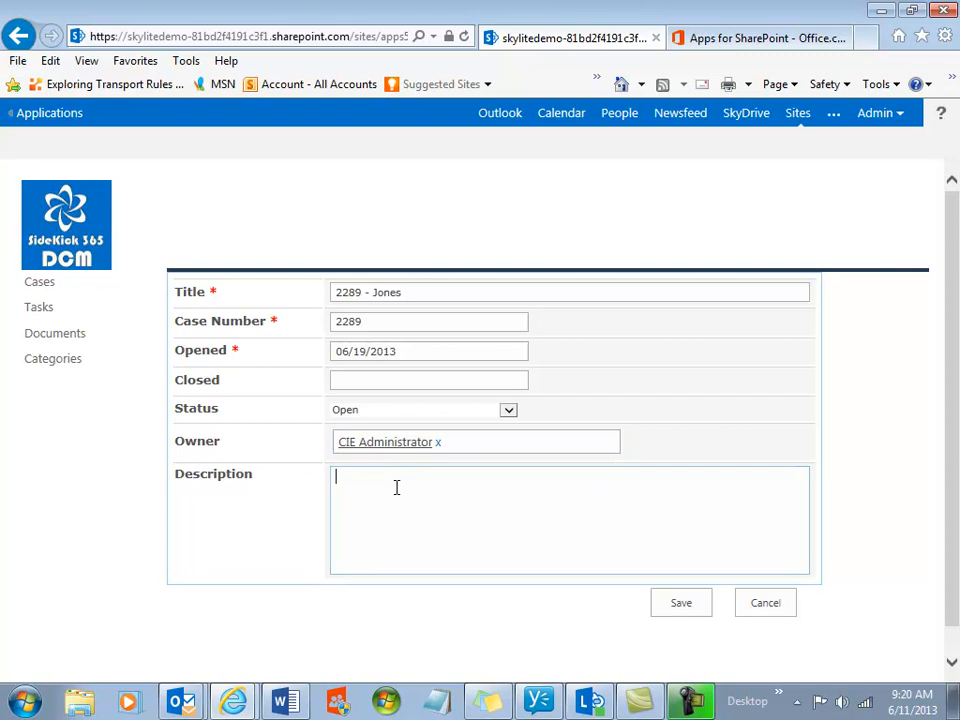
pyautogui.write('Loan File for Mr')
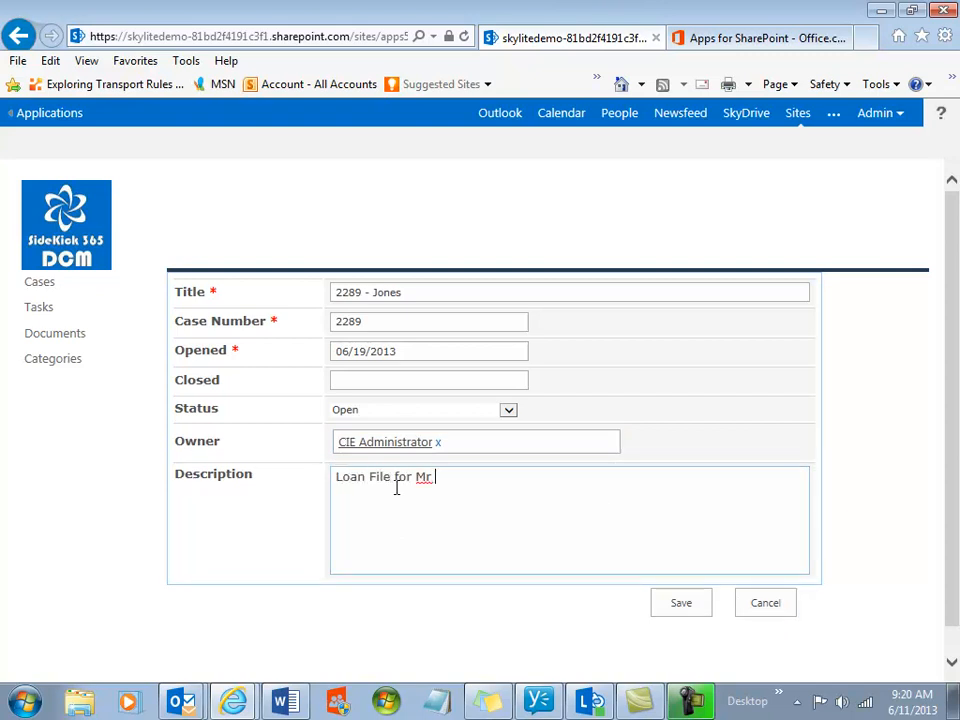
pyautogui.write('Jones')
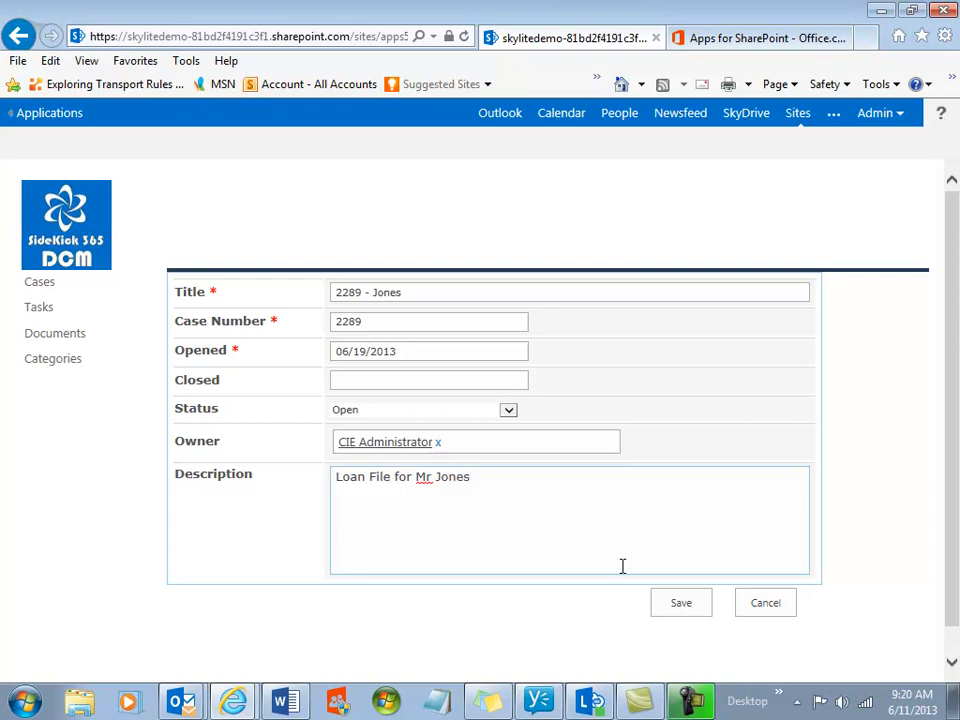
pyautogui.moveTo(680, 602)
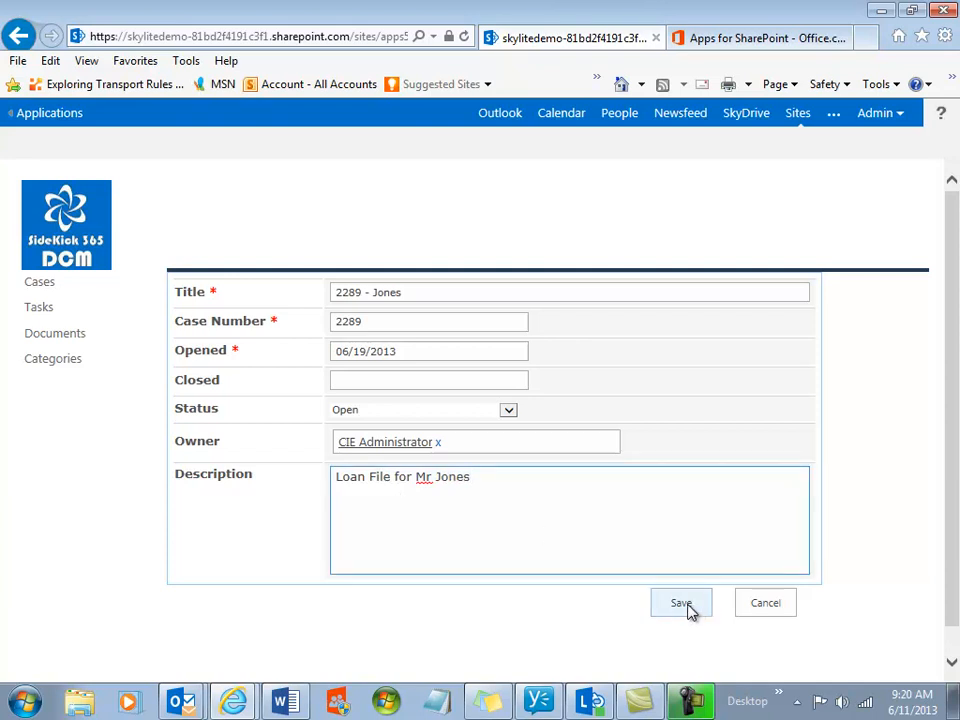
# Save the 2289 - Jones case and view its empty Documents list.
pyautogui.click(680, 602)
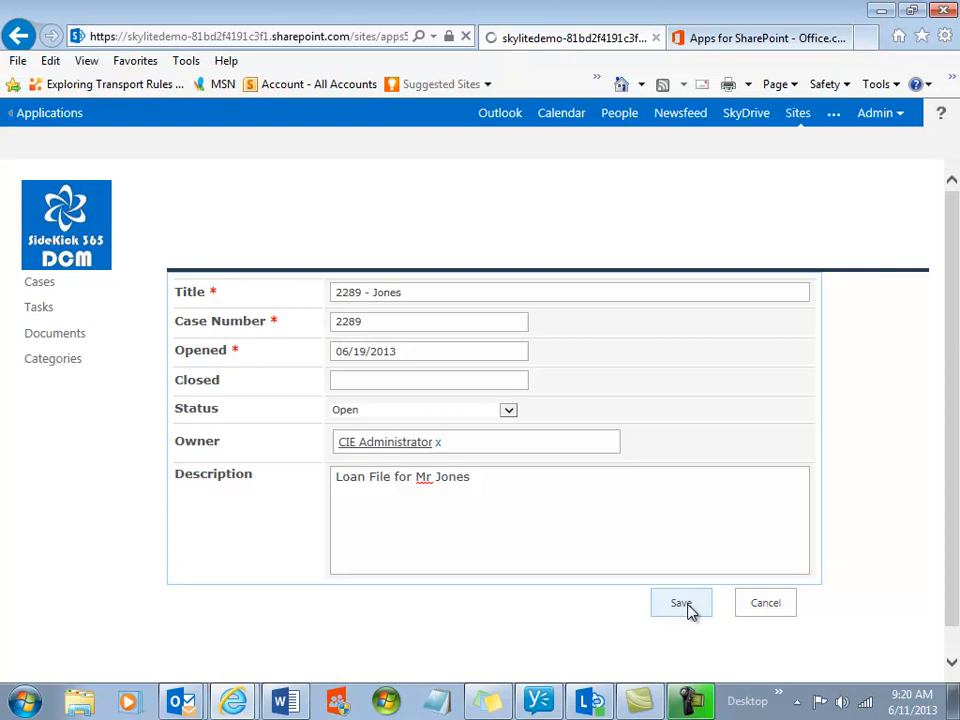
pyautogui.click(680, 602)
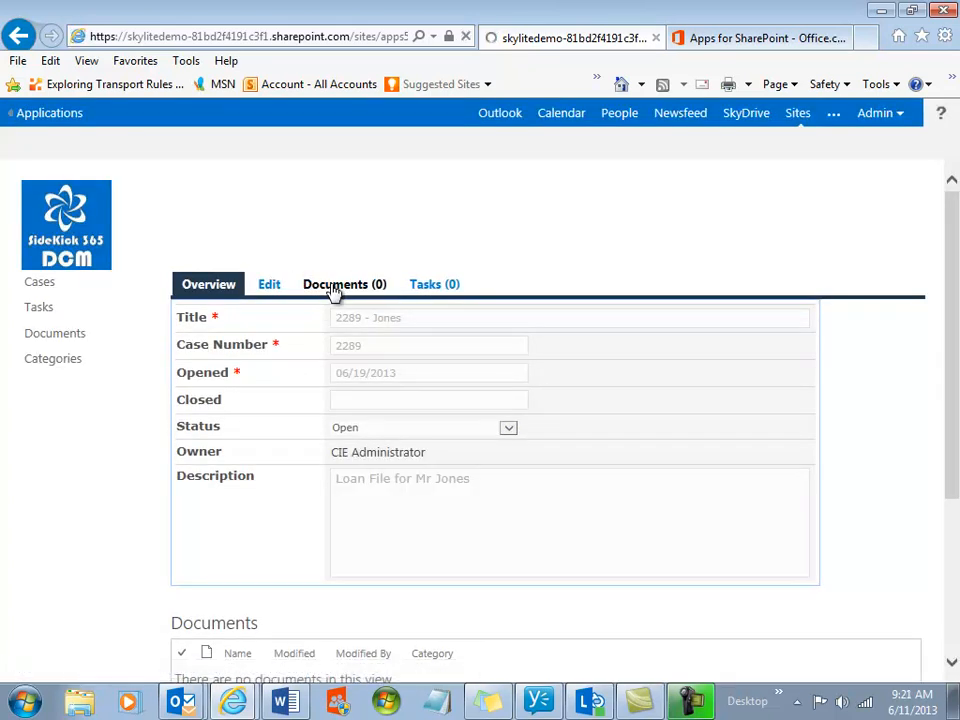
pyautogui.click(344, 284)
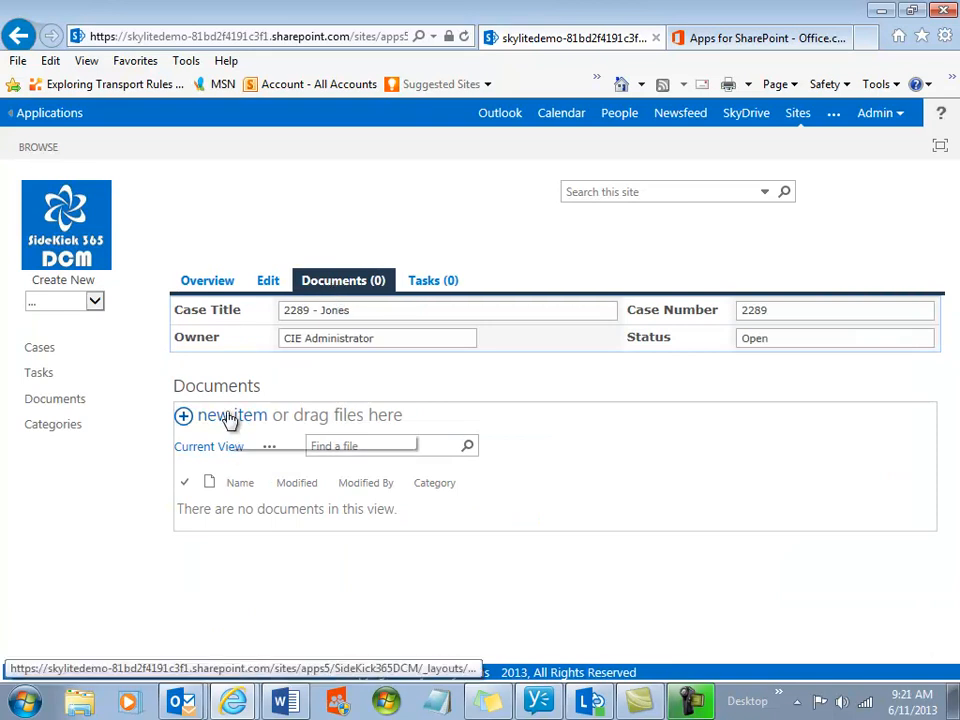
pyautogui.click(232, 414)
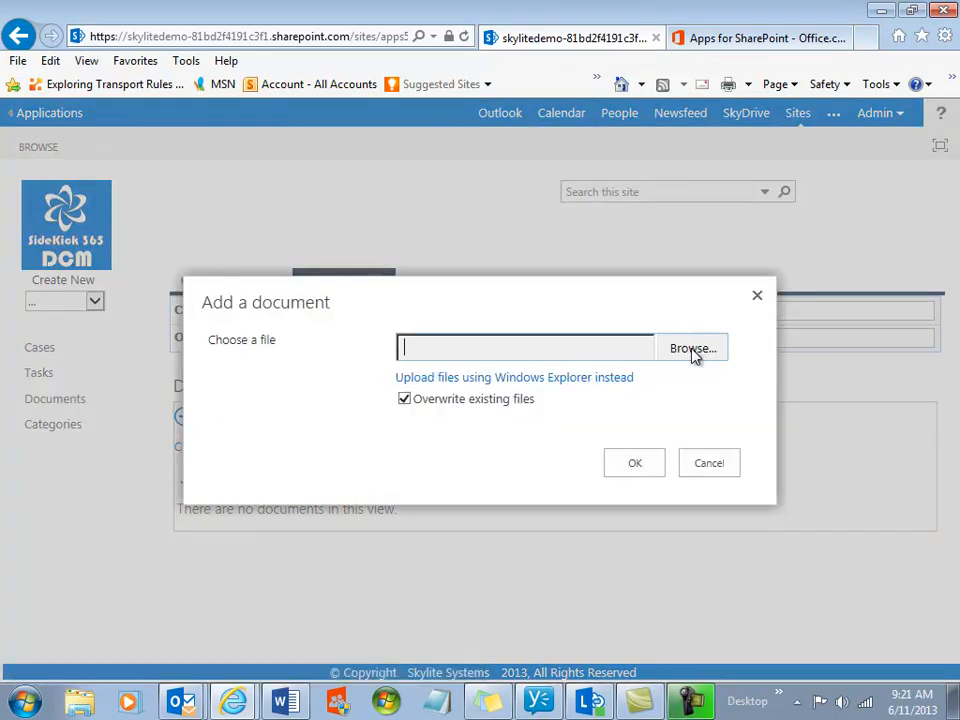
pyautogui.moveTo(704, 448)
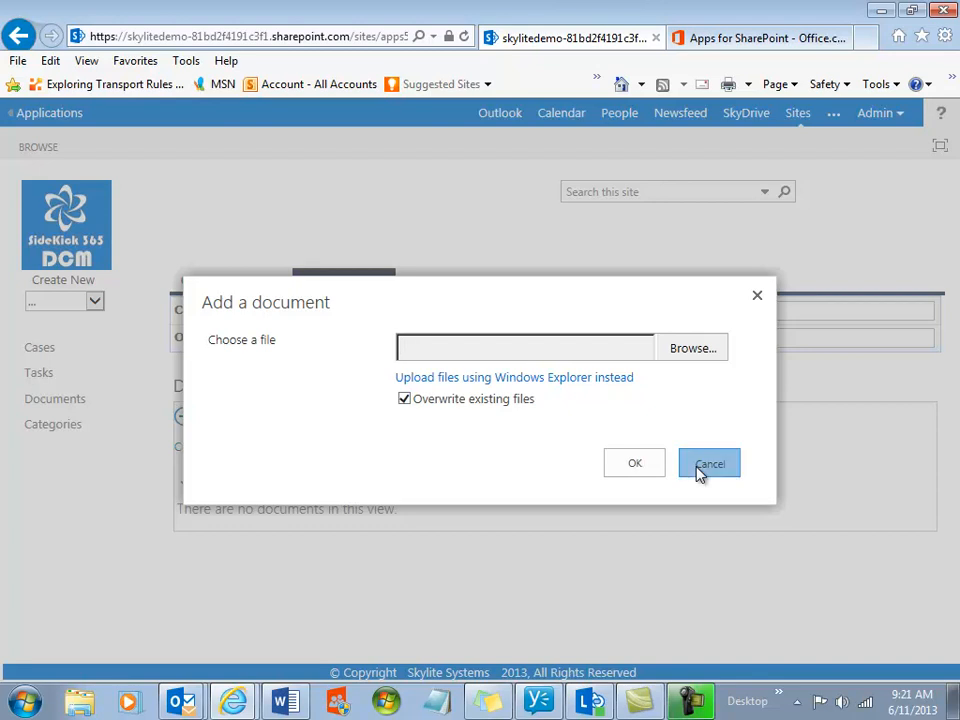
pyautogui.click(710, 464)
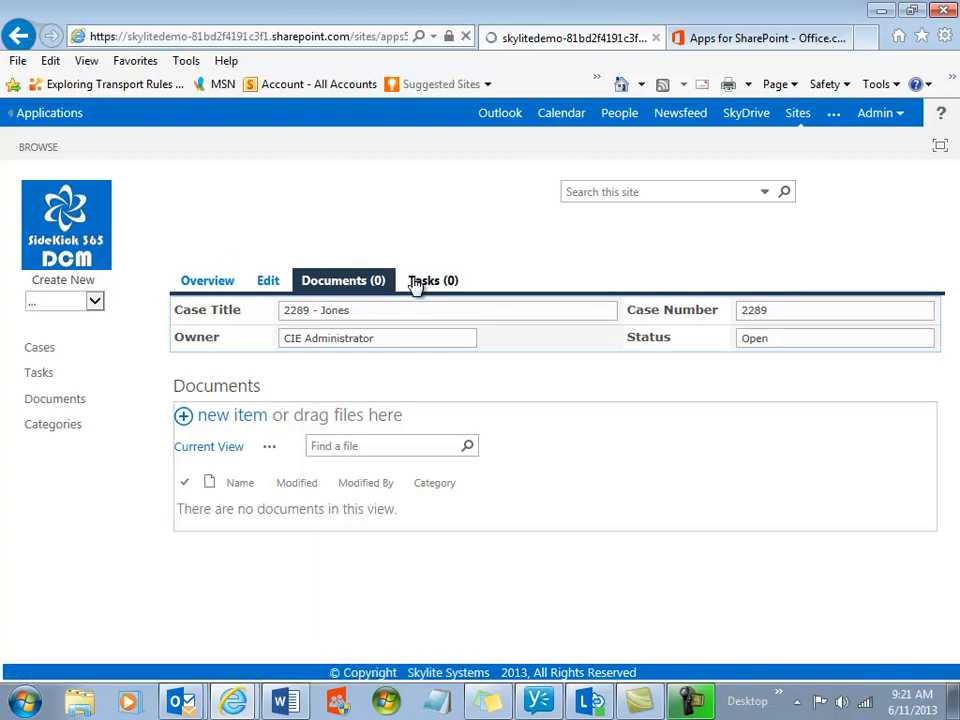
pyautogui.click(424, 280)
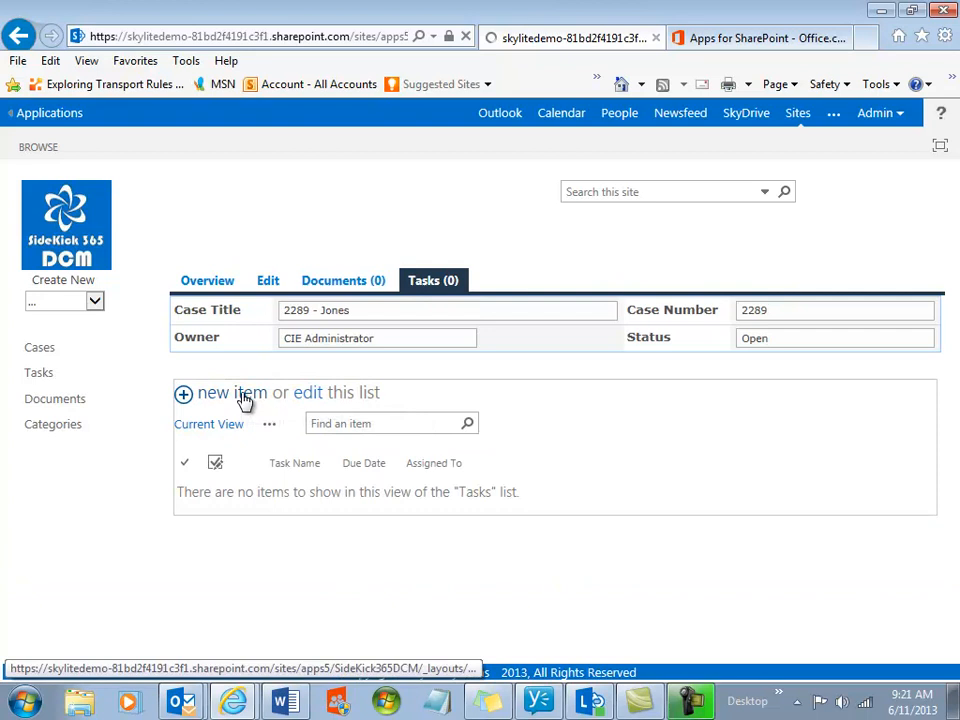
pyautogui.click(232, 392)
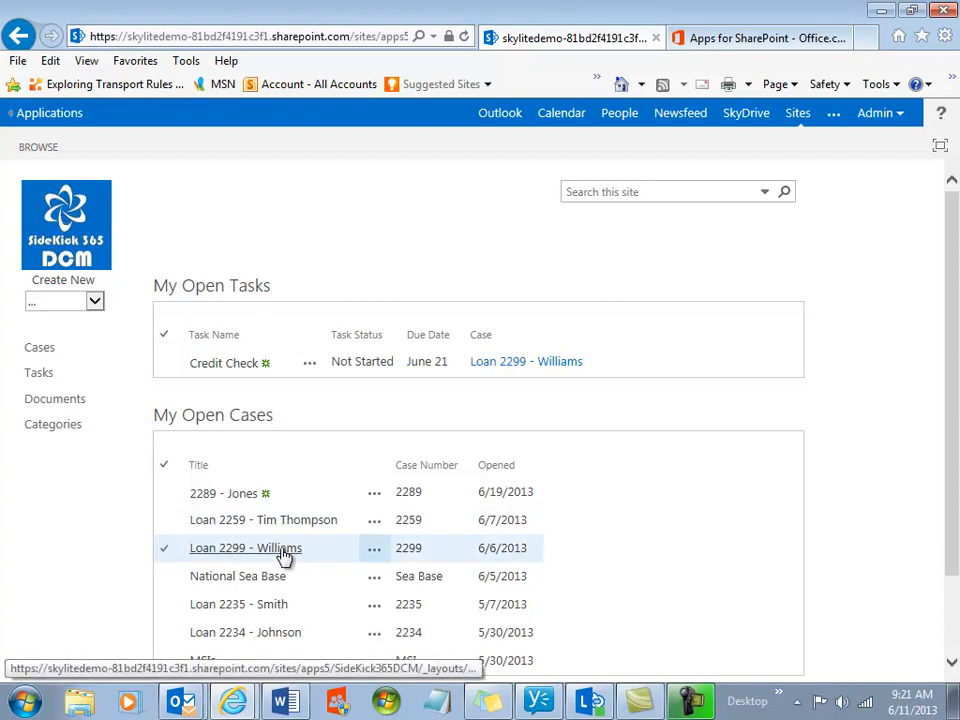
pyautogui.click(244, 548)
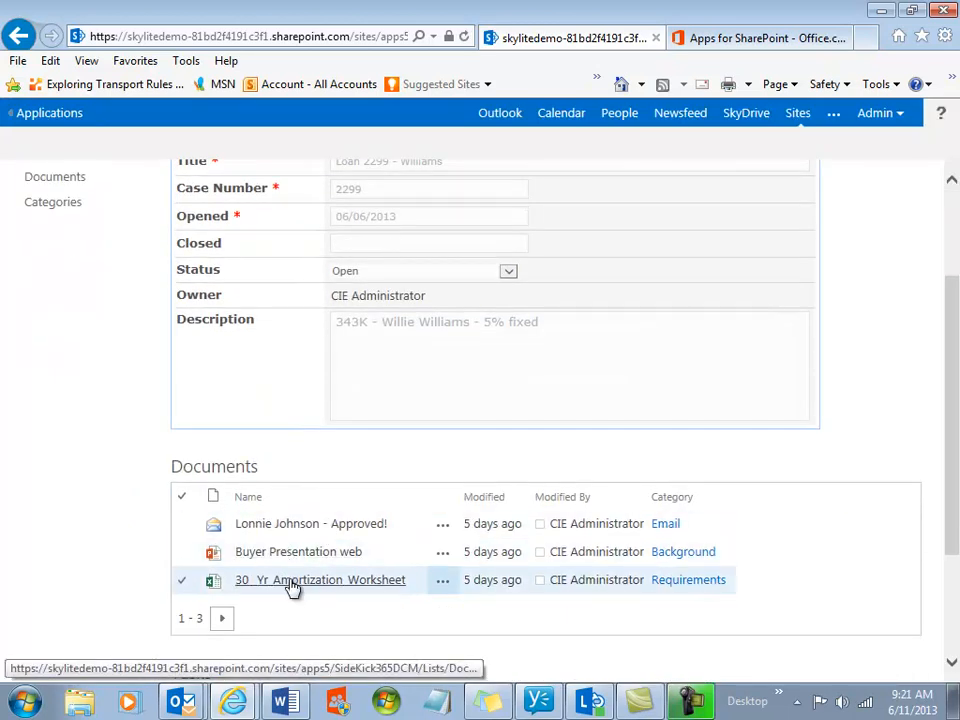
pyautogui.click(320, 580)
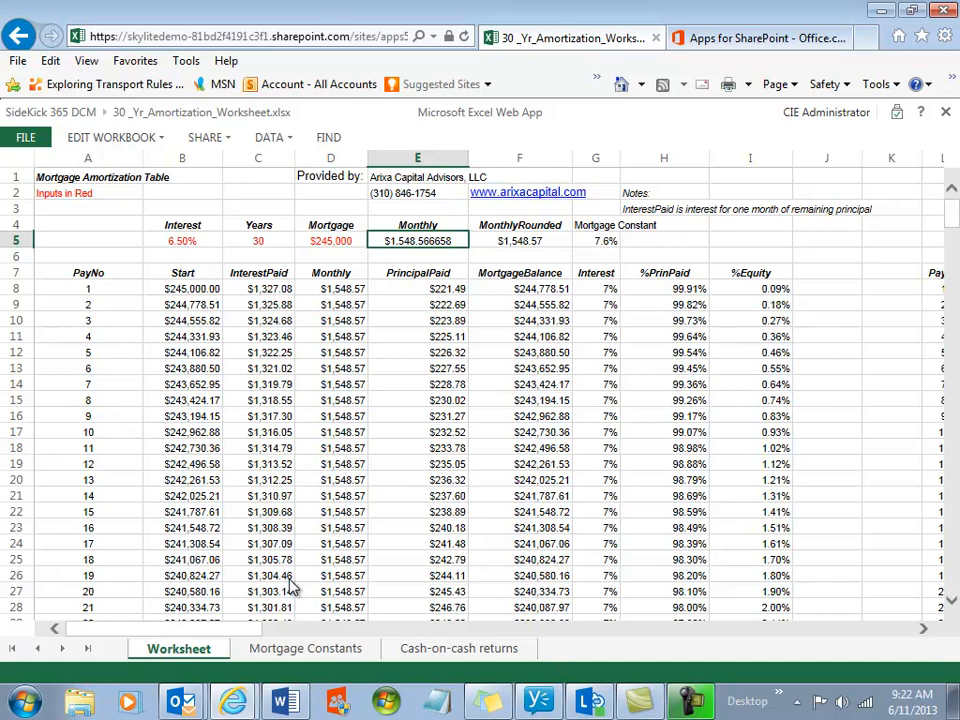
# Leave the workbook via the SideKick 365 DCM header link and return to the home page.
pyautogui.click(20, 36)
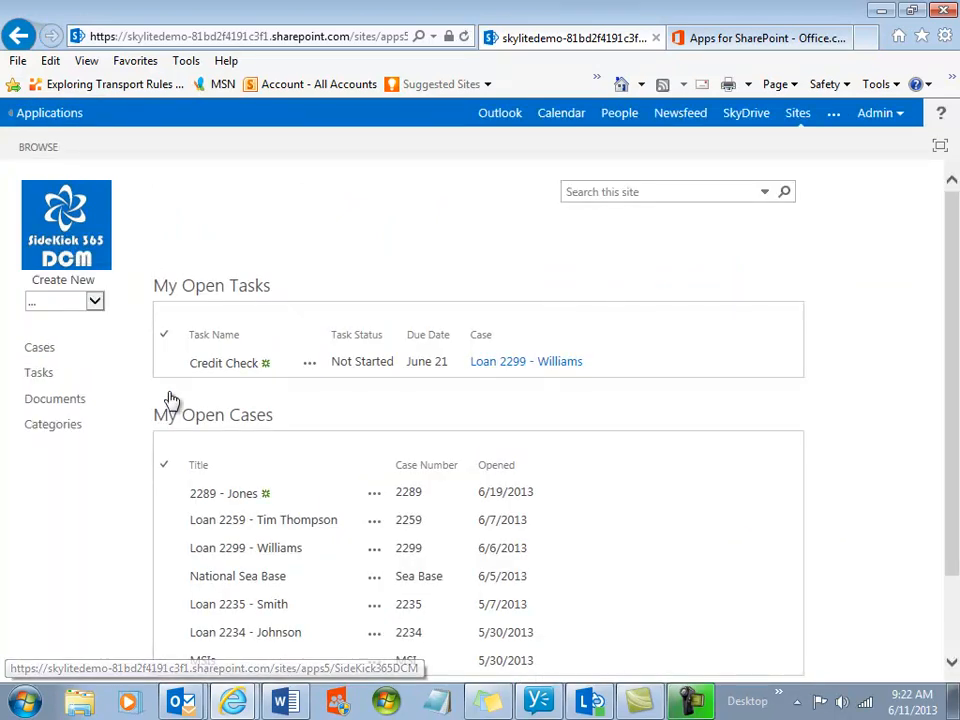
pyautogui.click(40, 348)
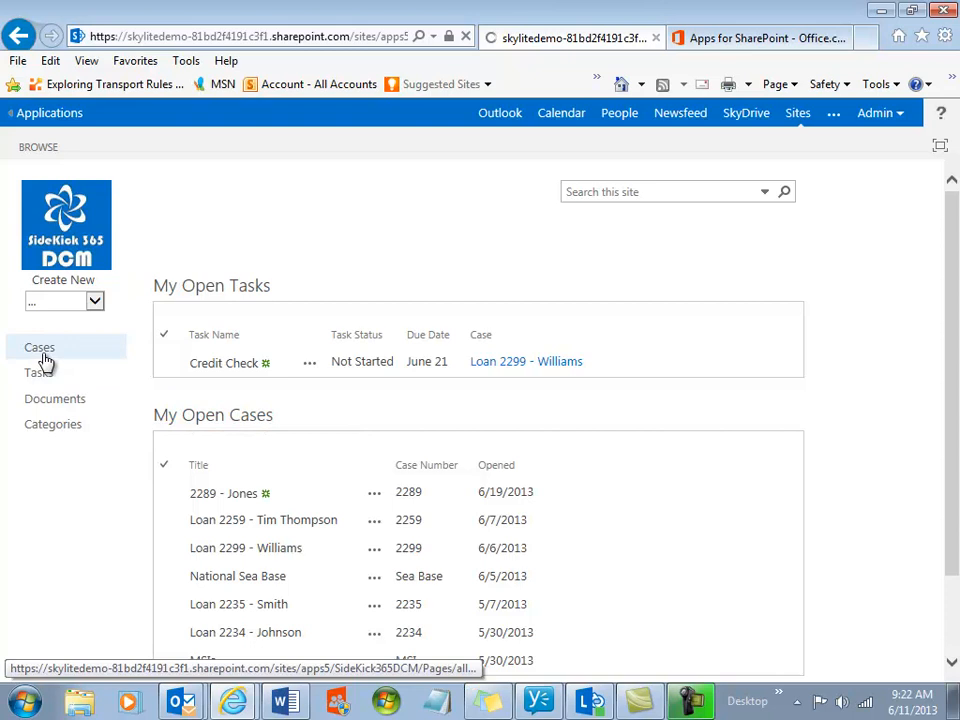
pyautogui.click(40, 348)
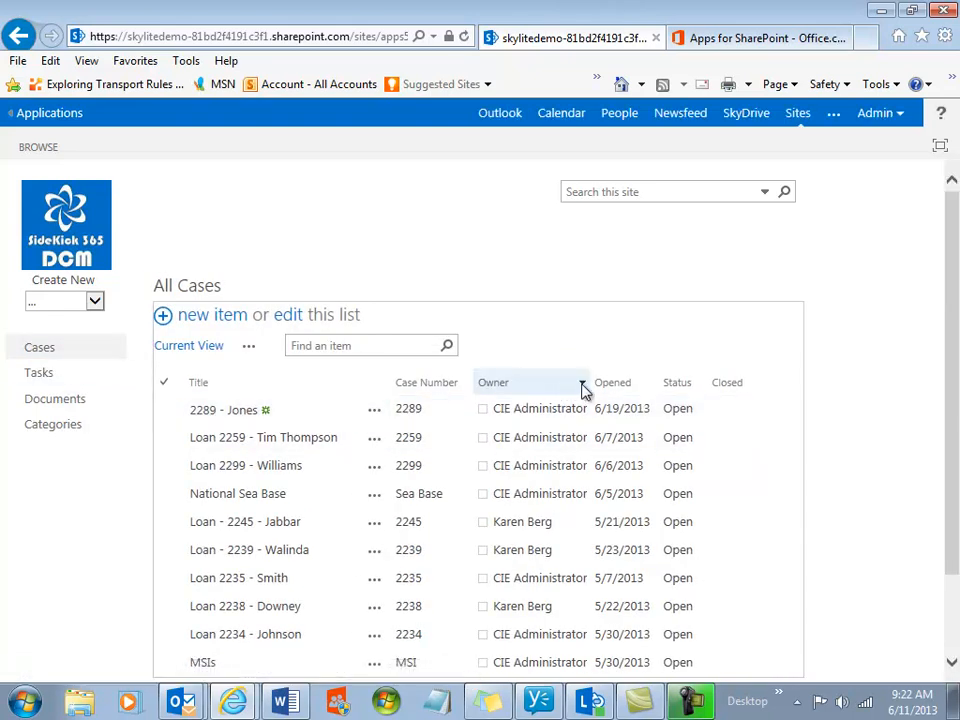
pyautogui.click(584, 382)
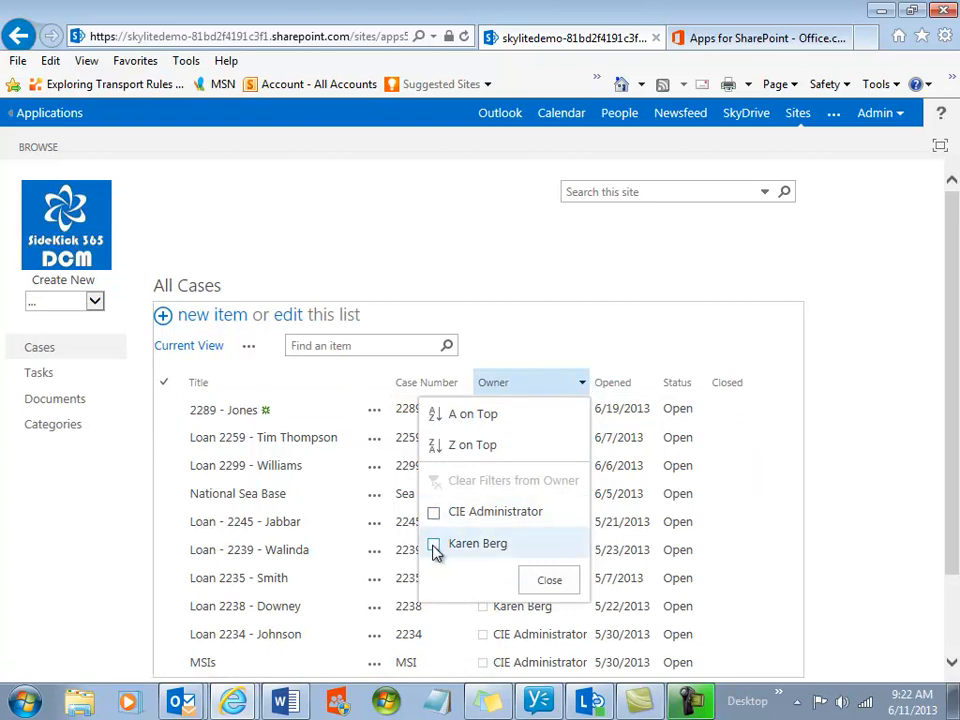
pyautogui.click(432, 544)
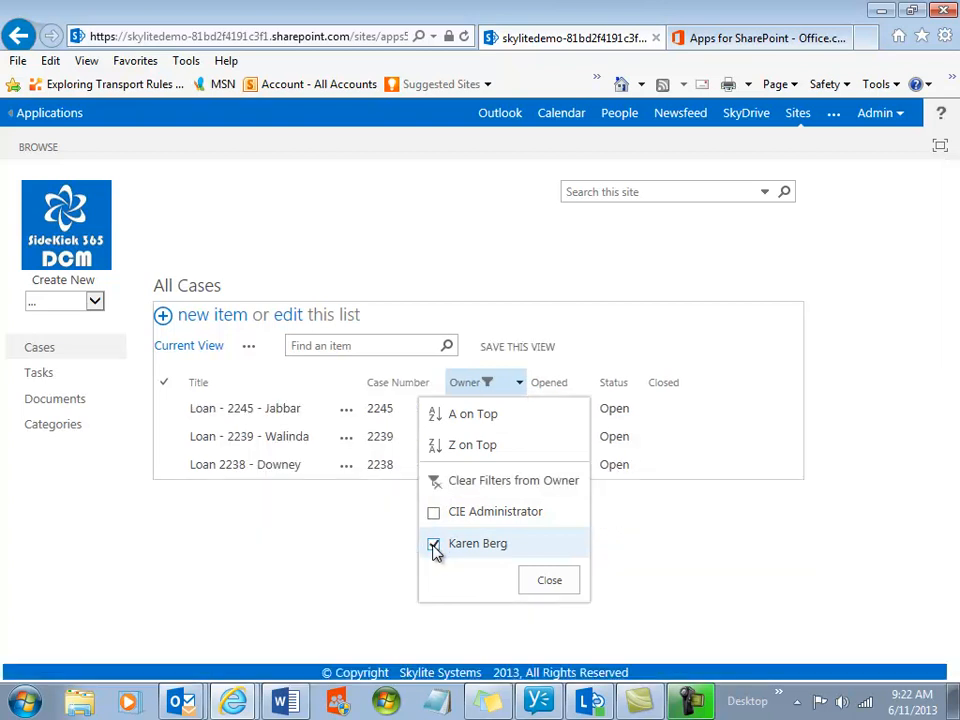
pyautogui.click(434, 544)
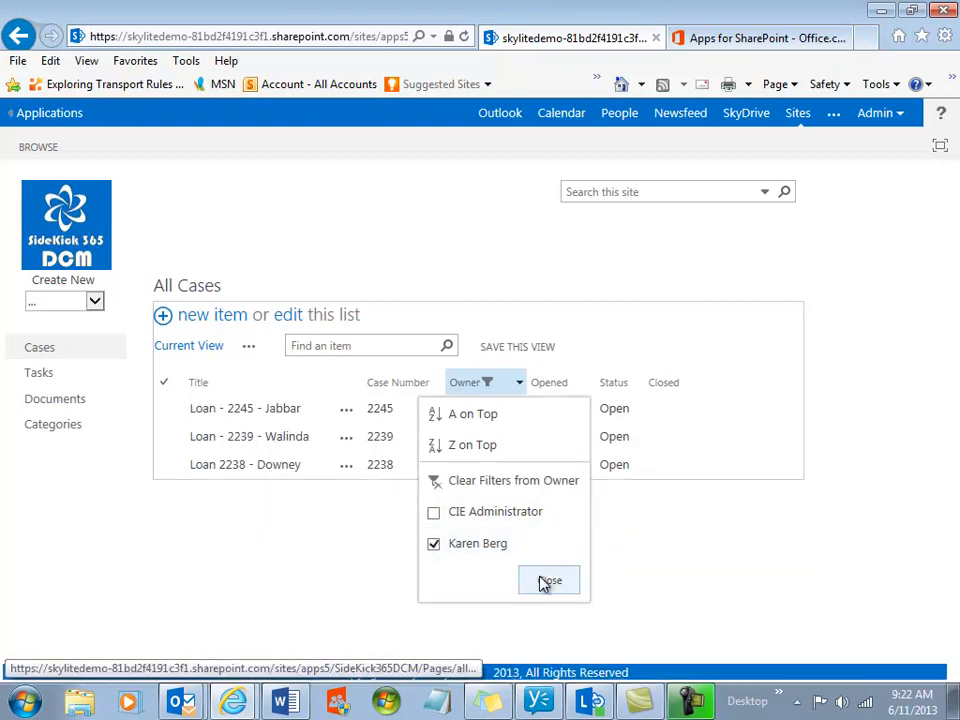
pyautogui.click(548, 580)
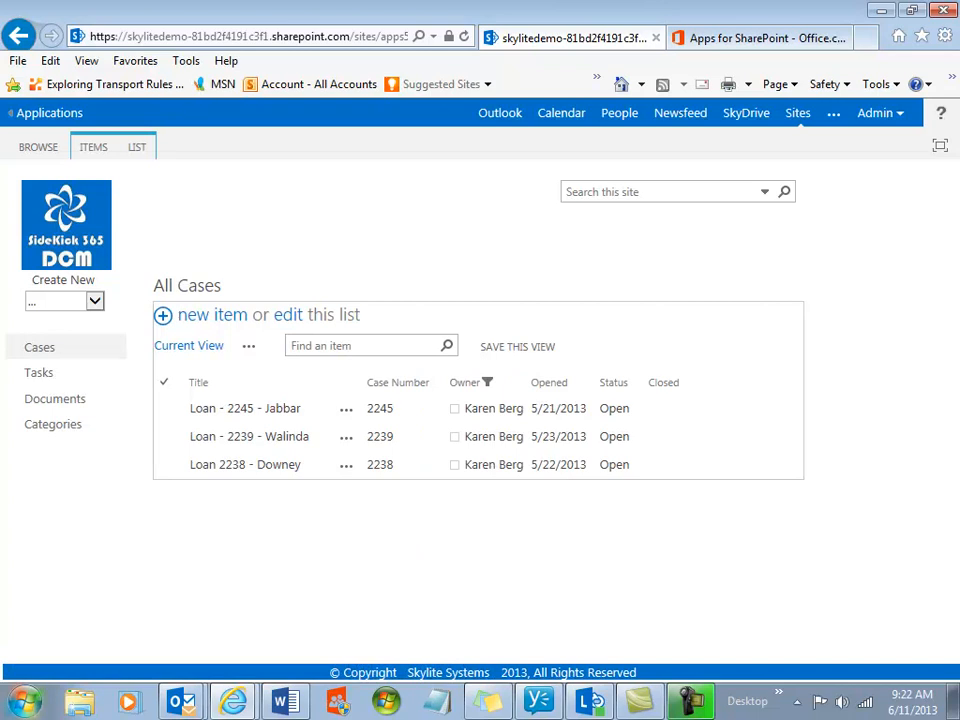
pyautogui.moveTo(276, 464)
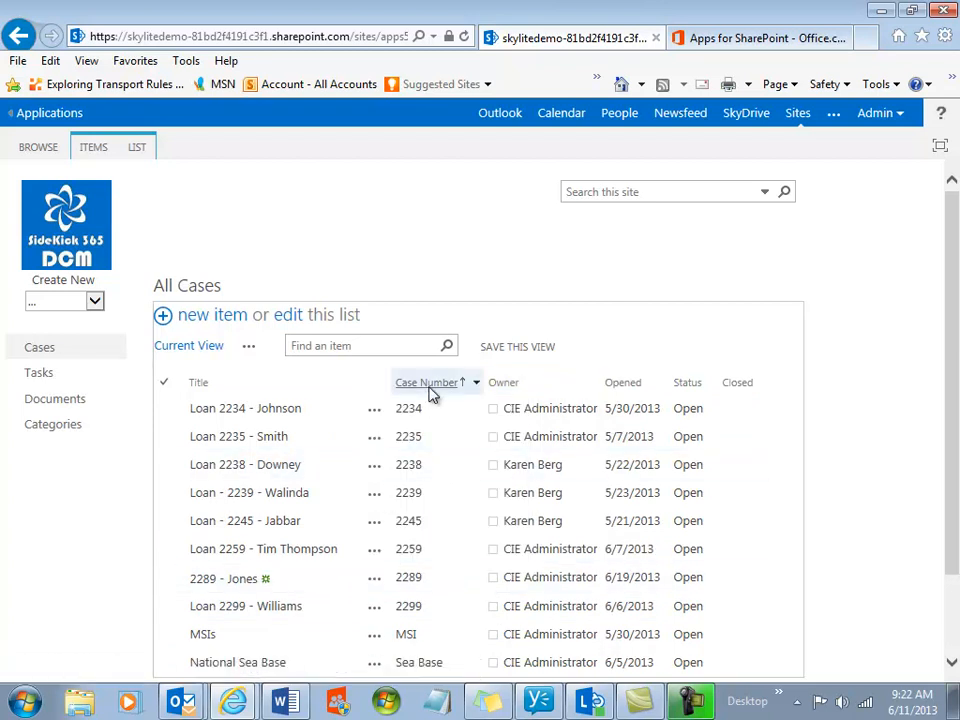
# Sort all cases by case number descending and leave the Status column options unchanged.
pyautogui.click(428, 382)
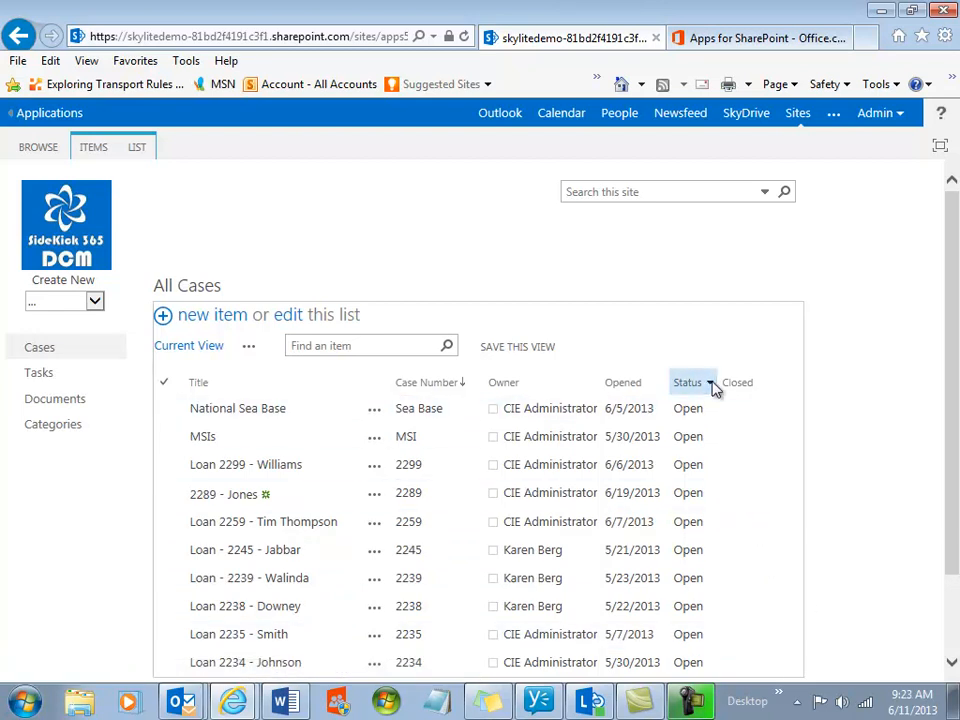
pyautogui.click(708, 382)
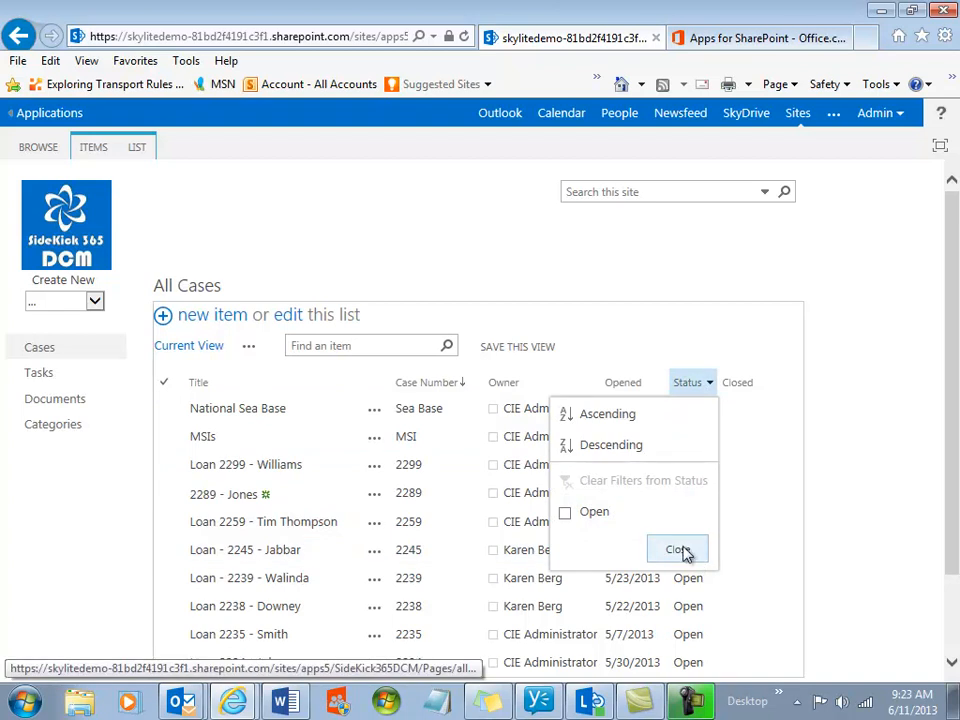
pyautogui.click(676, 548)
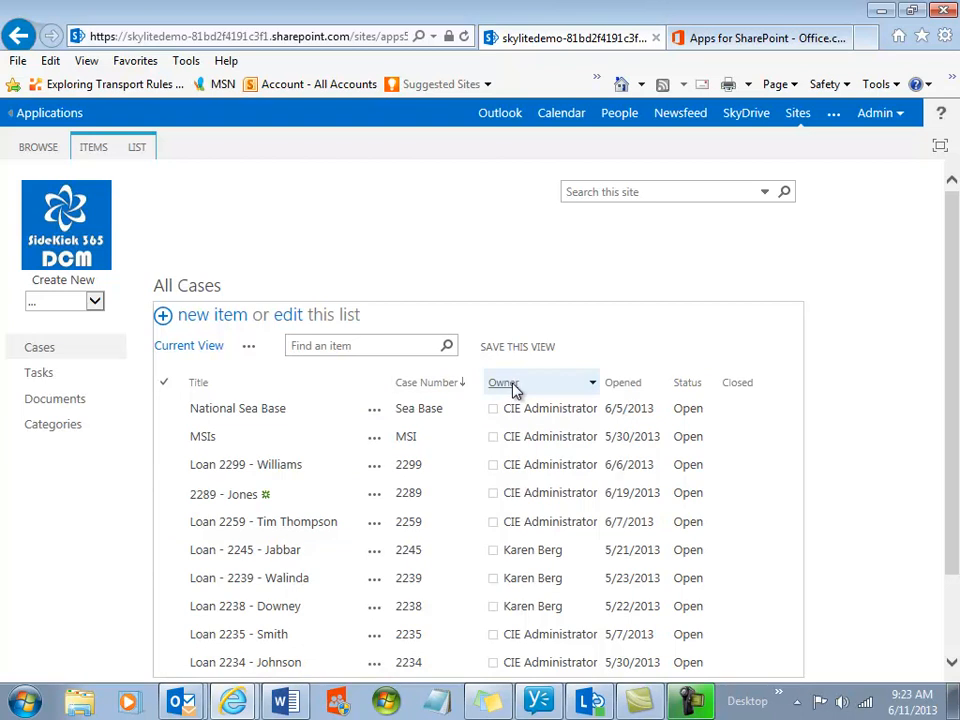
pyautogui.click(370, 344)
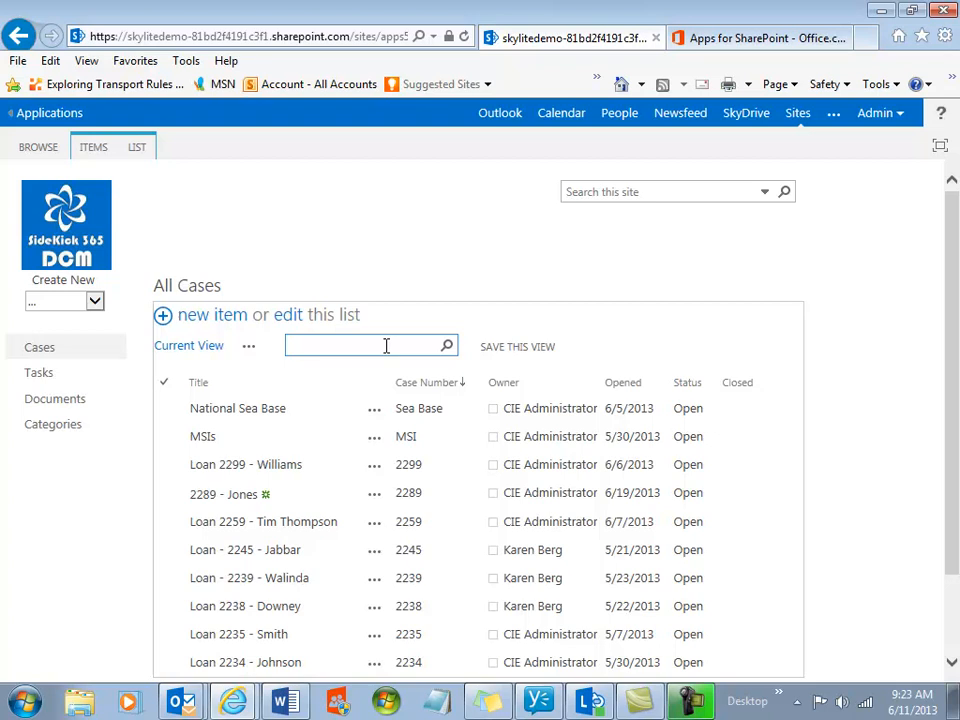
# Search the All Cases list for 'down' to find the Downey case.
pyautogui.write('downy')
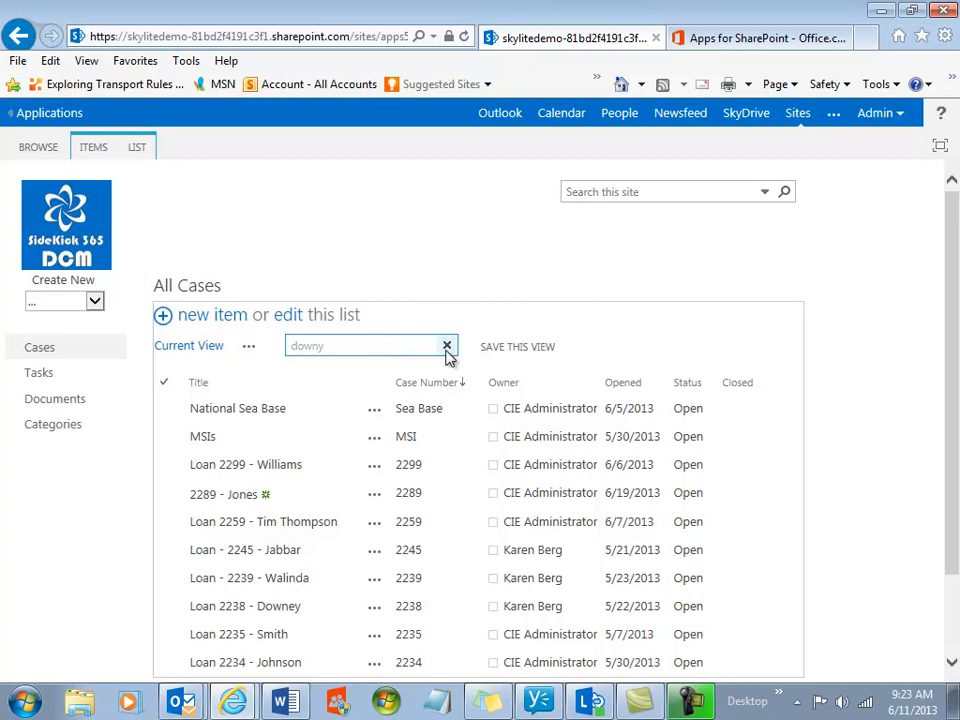
pyautogui.press('enter')
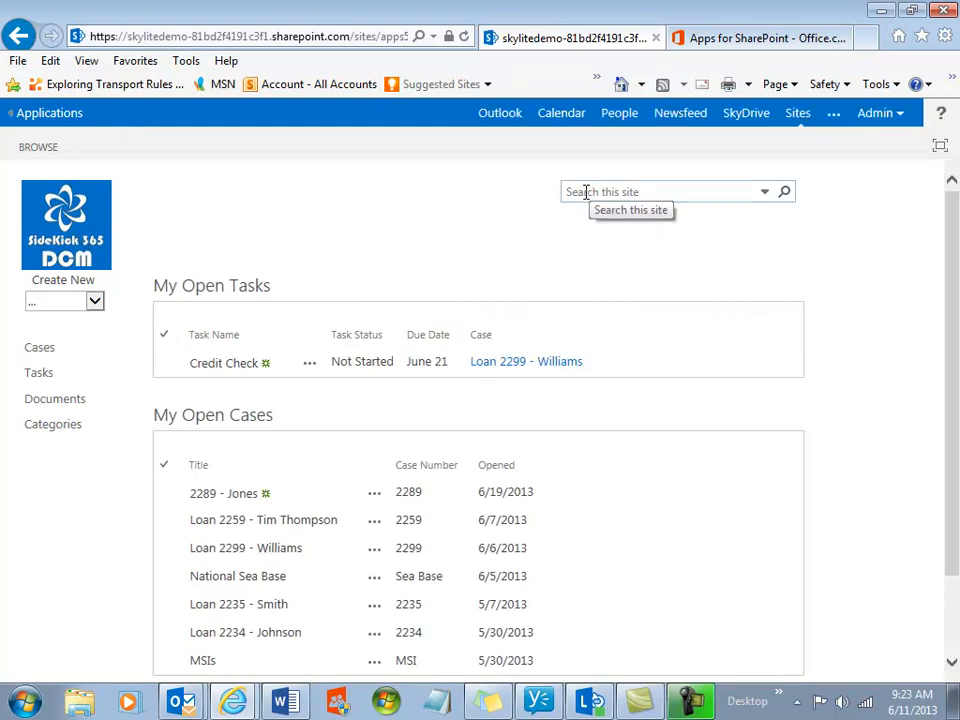
pyautogui.moveTo(52, 424)
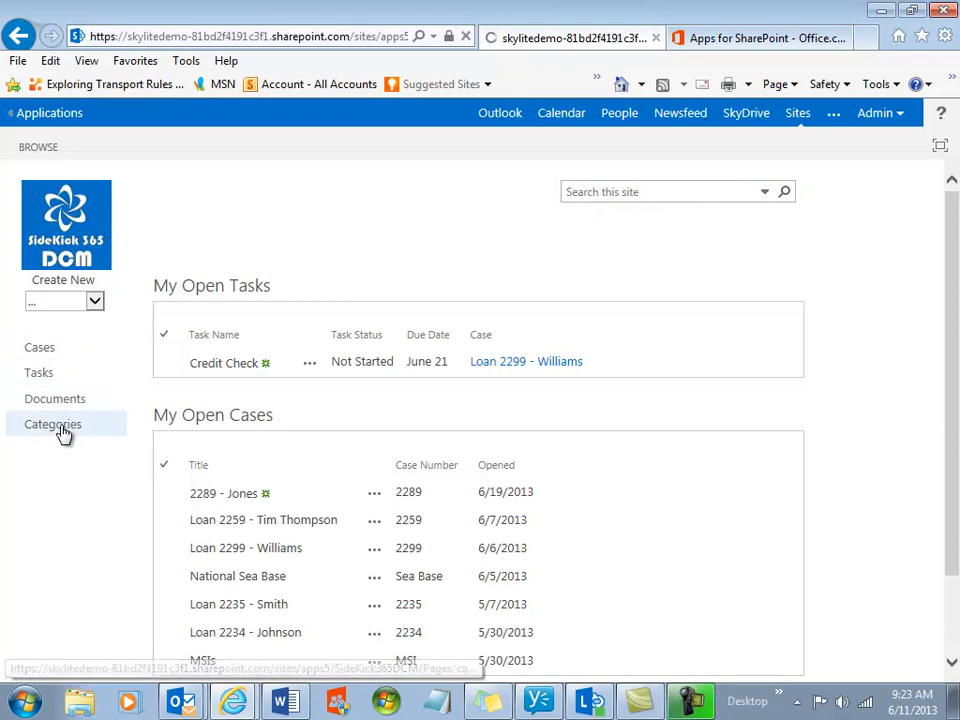
# Show the Categories list from the left navigation before returning to the home page.
pyautogui.click(52, 424)
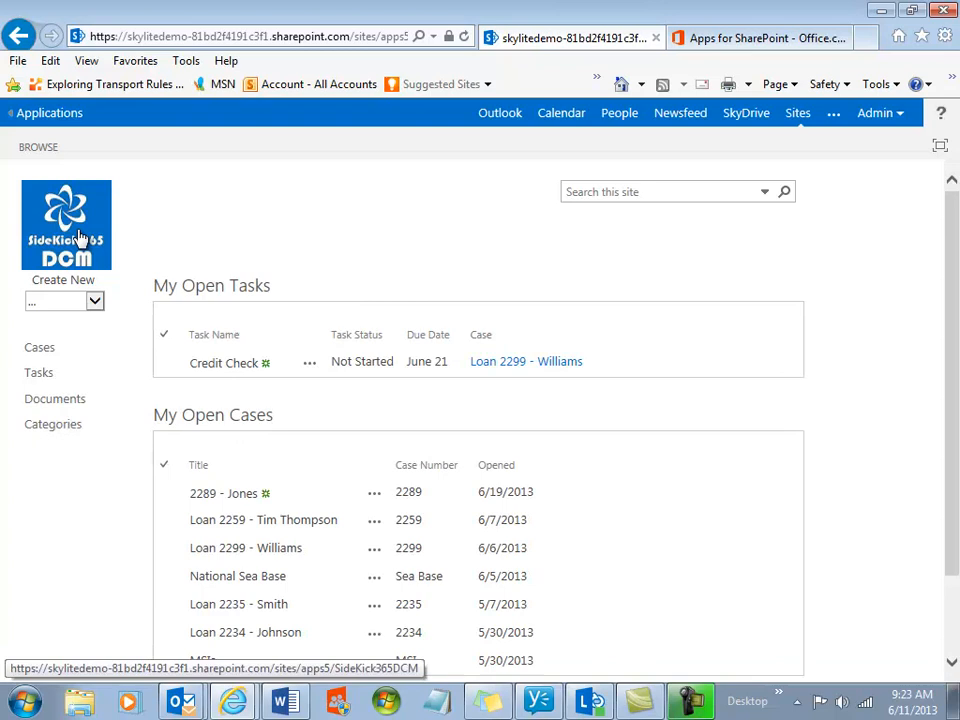
pyautogui.moveTo(66, 224)
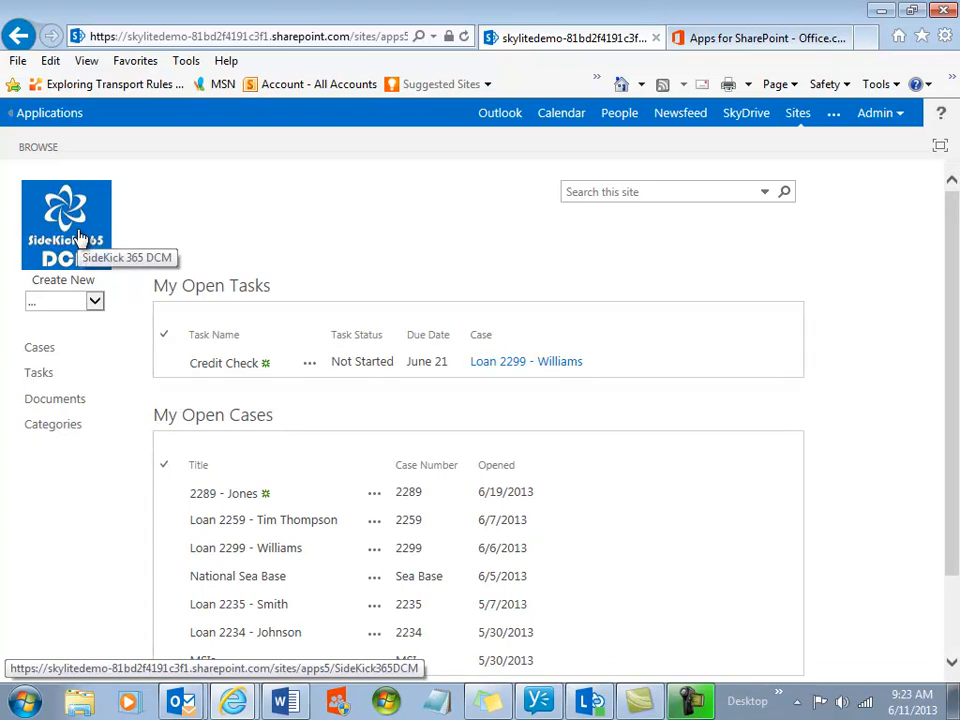
pyautogui.moveTo(68, 224)
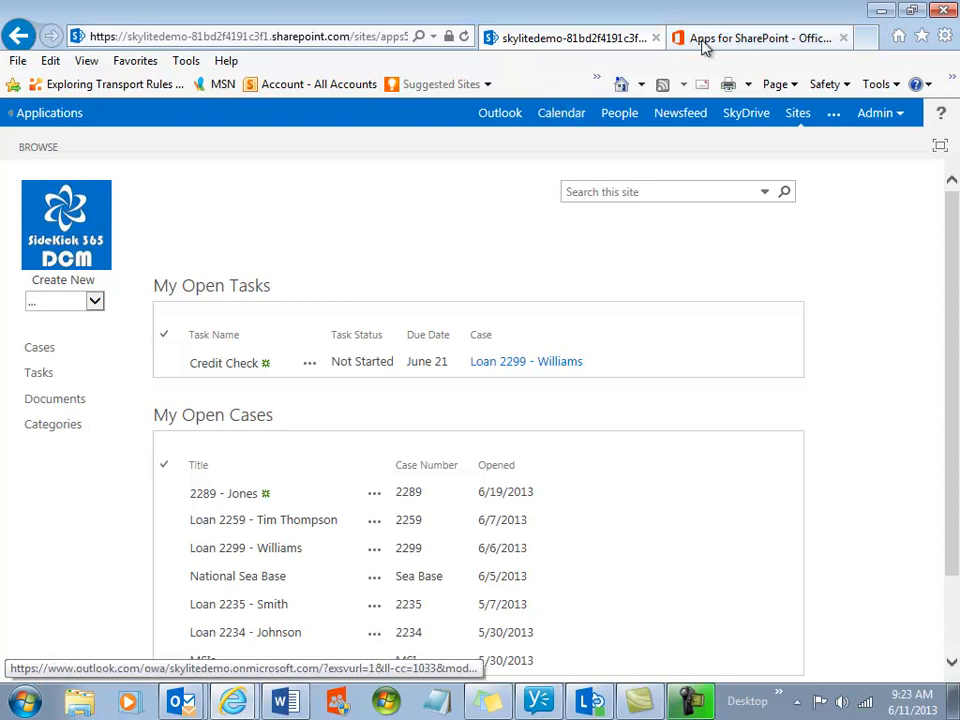
pyautogui.click(760, 36)
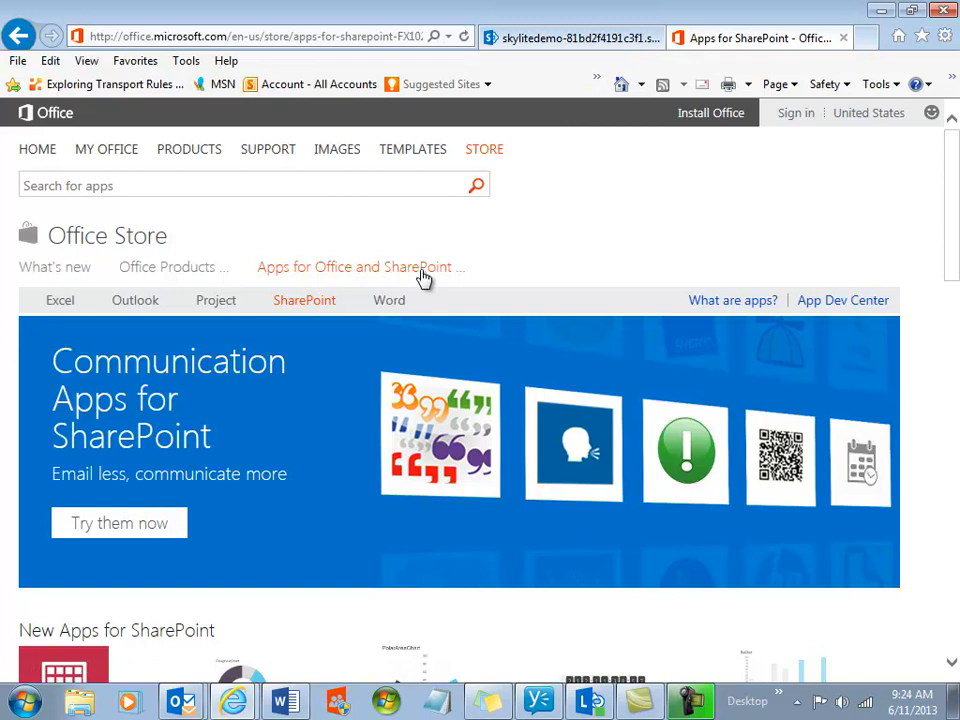
pyautogui.scroll(-3)
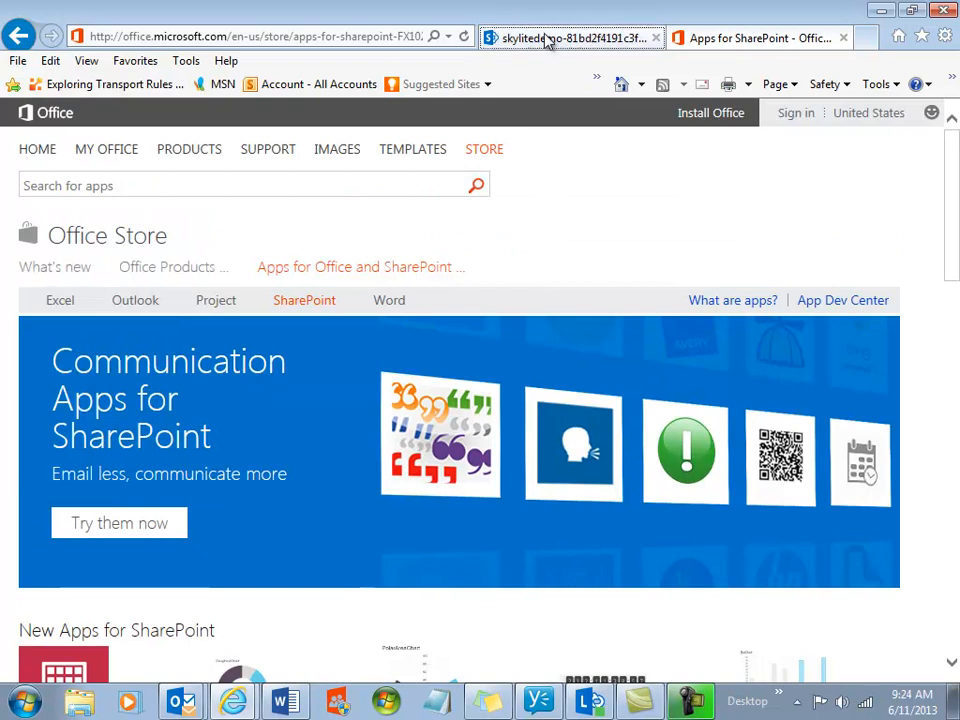
pyautogui.click(570, 36)
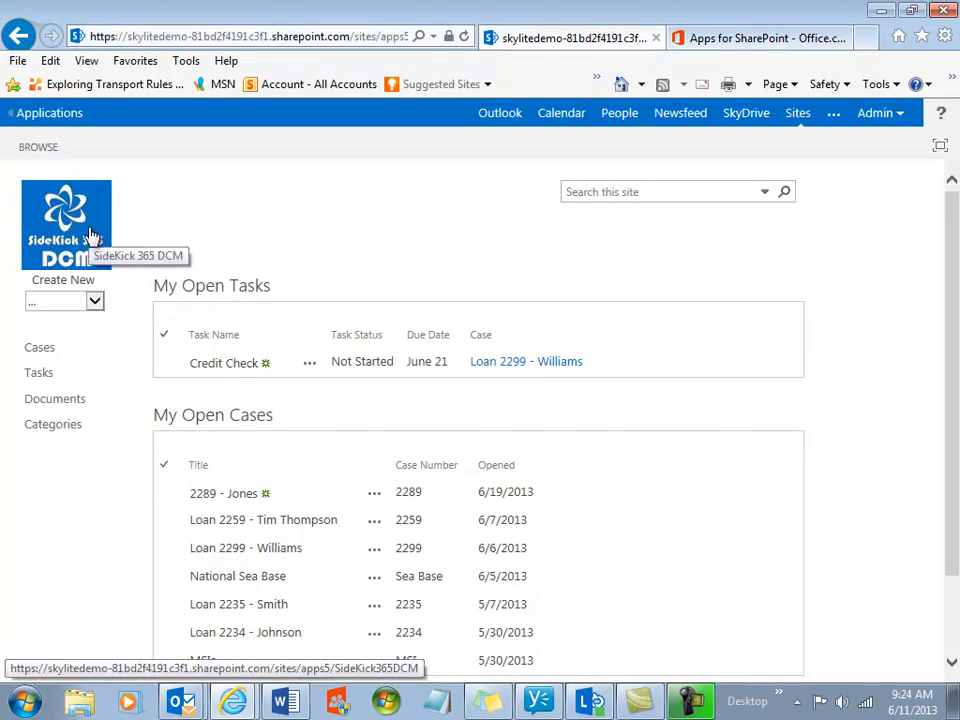
pyautogui.moveTo(210, 390)
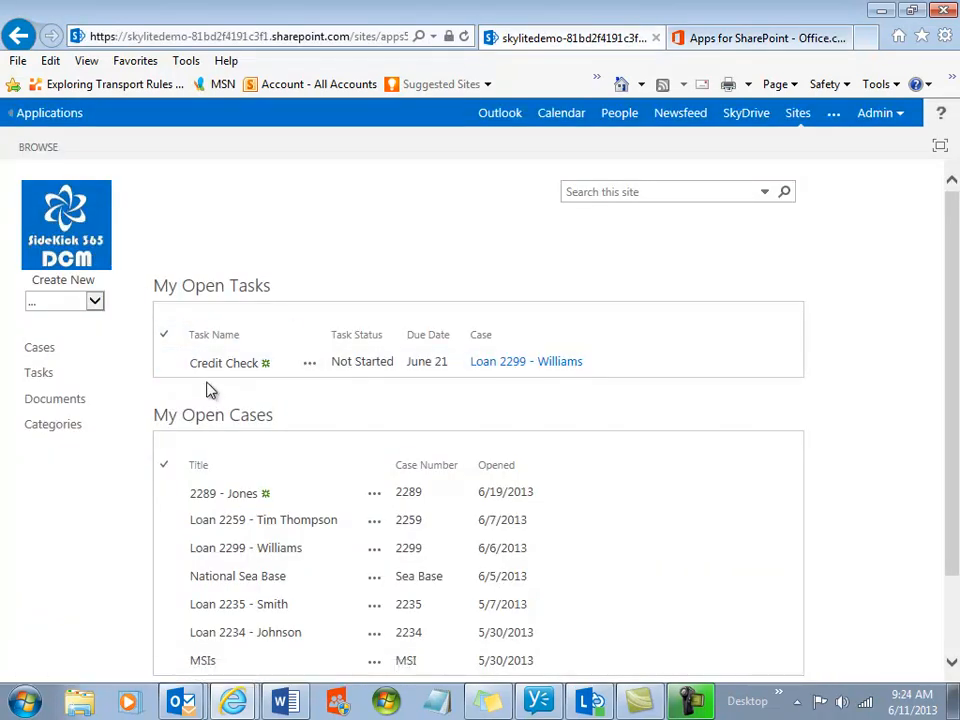
pyautogui.moveTo(224, 362)
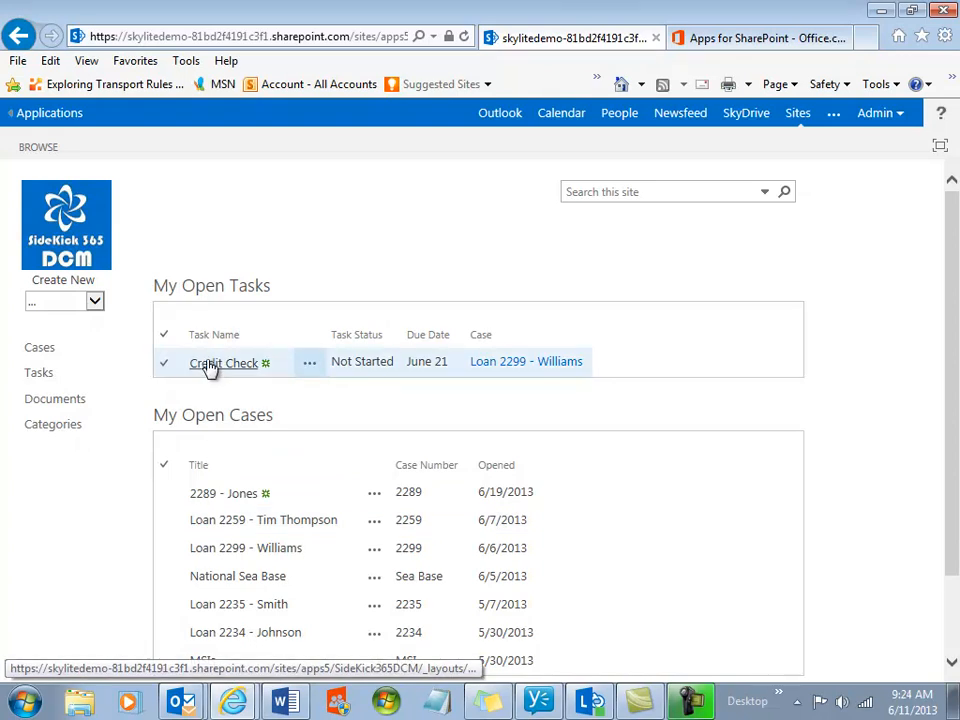
pyautogui.moveTo(88, 268)
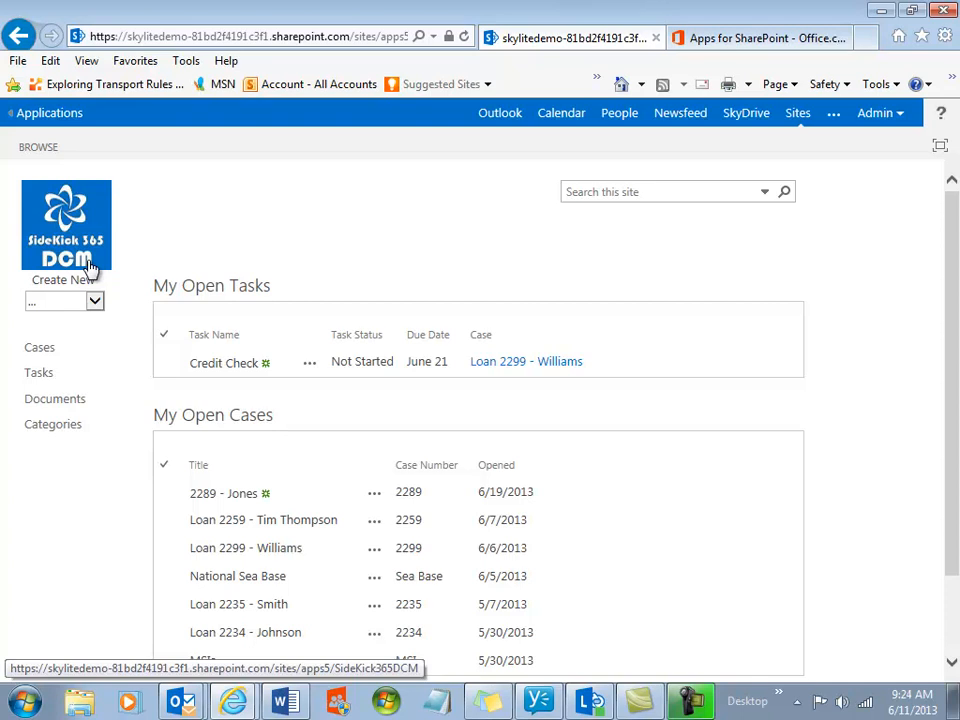
pyautogui.scroll(-3)
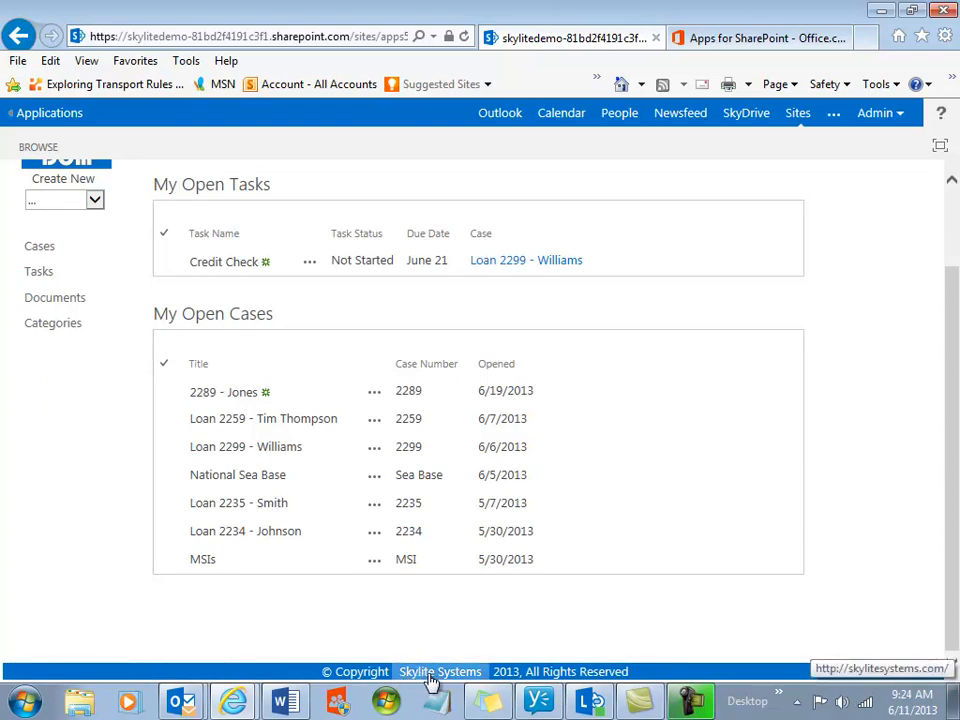
pyautogui.moveTo(396, 618)
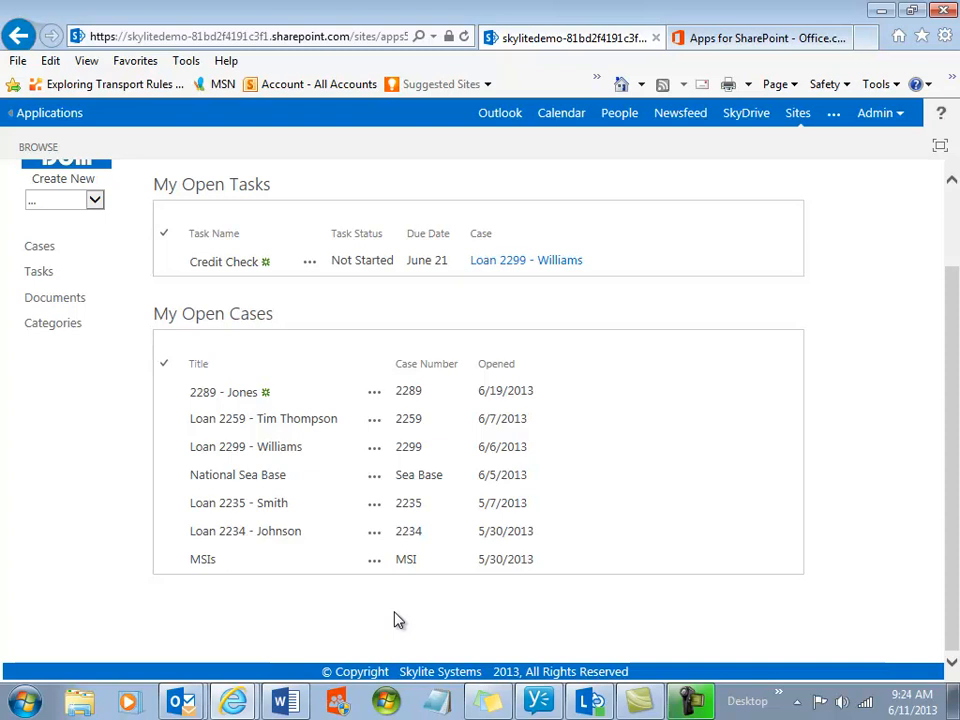